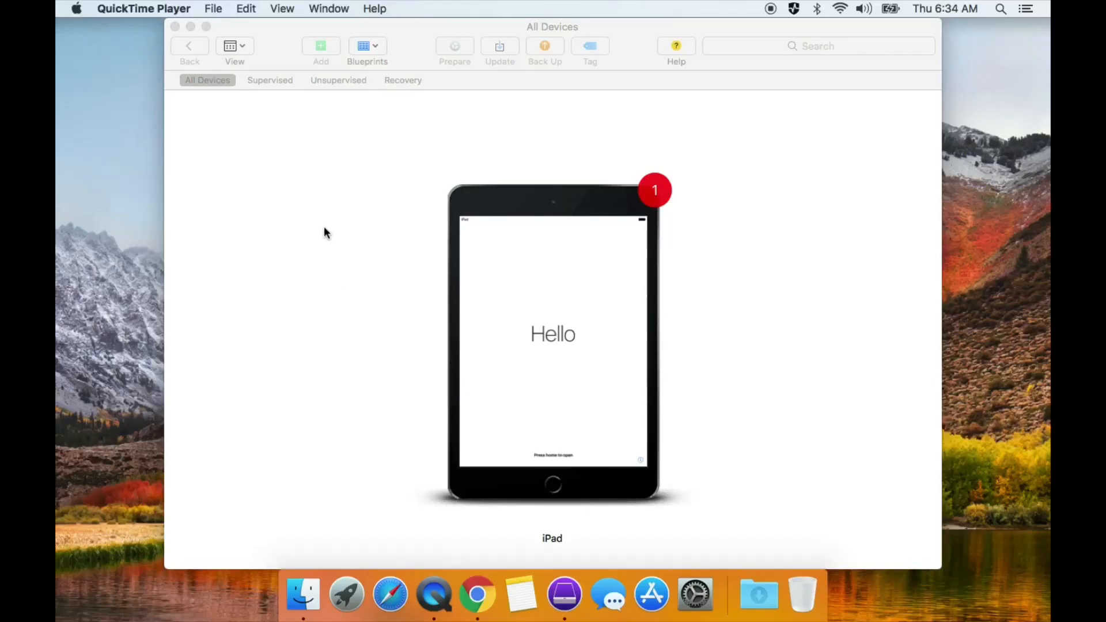
{"action": "mouse_move", "coordinate": [308, 219]}
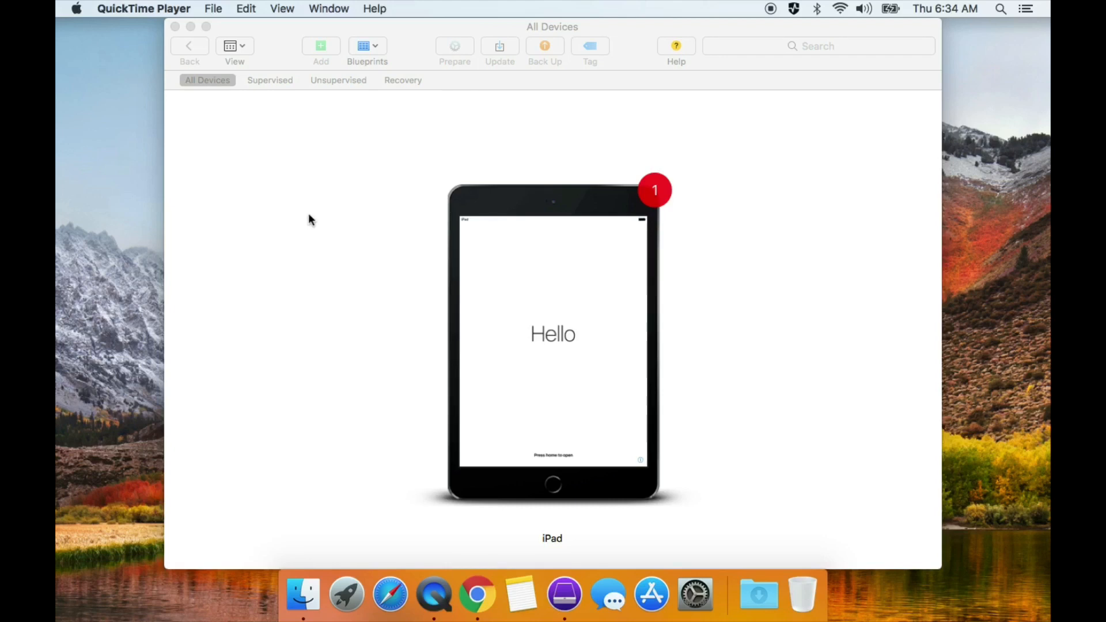
{"action": "mouse_move", "coordinate": [290, 198]}
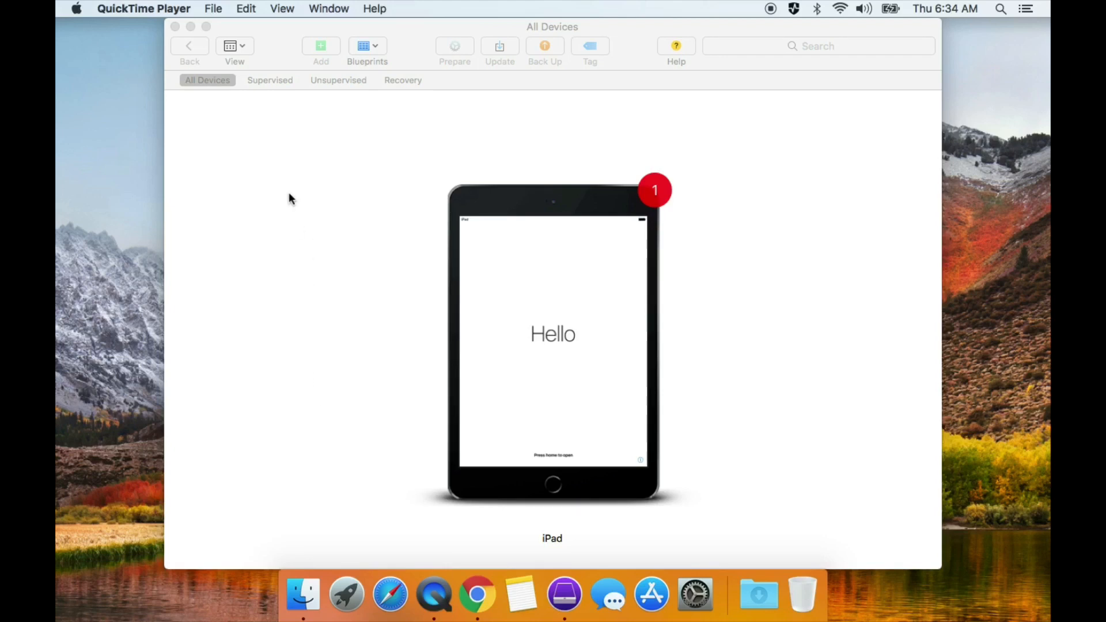
{"action": "mouse_move", "coordinate": [307, 379]}
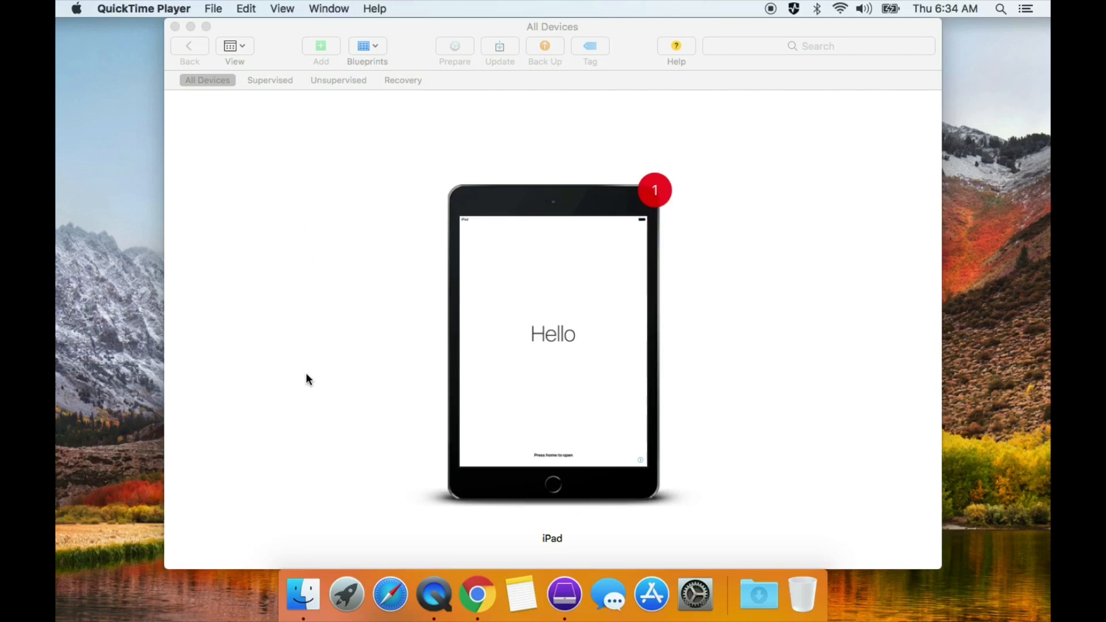
{"action": "mouse_move", "coordinate": [318, 379]}
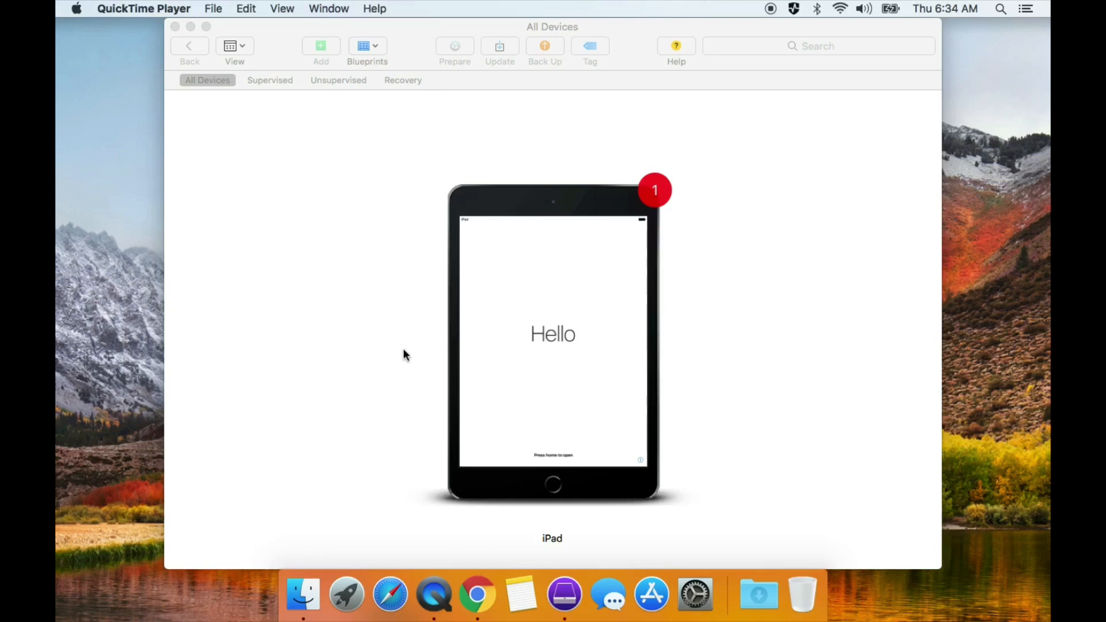
{"action": "mouse_move", "coordinate": [339, 303]}
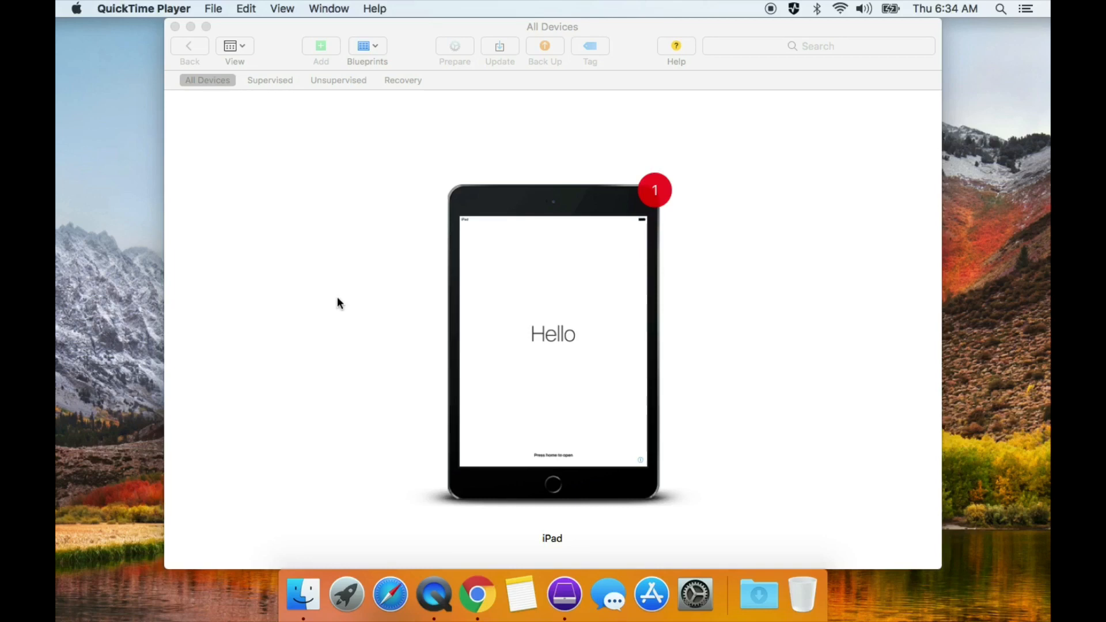
{"action": "mouse_move", "coordinate": [345, 303]}
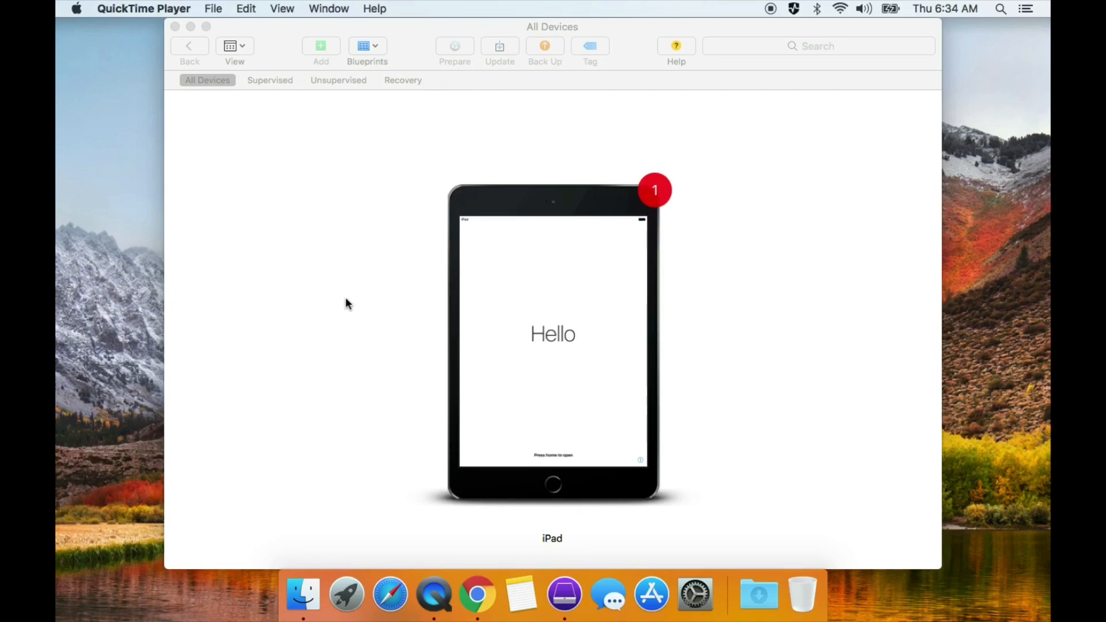
{"action": "mouse_move", "coordinate": [338, 300]}
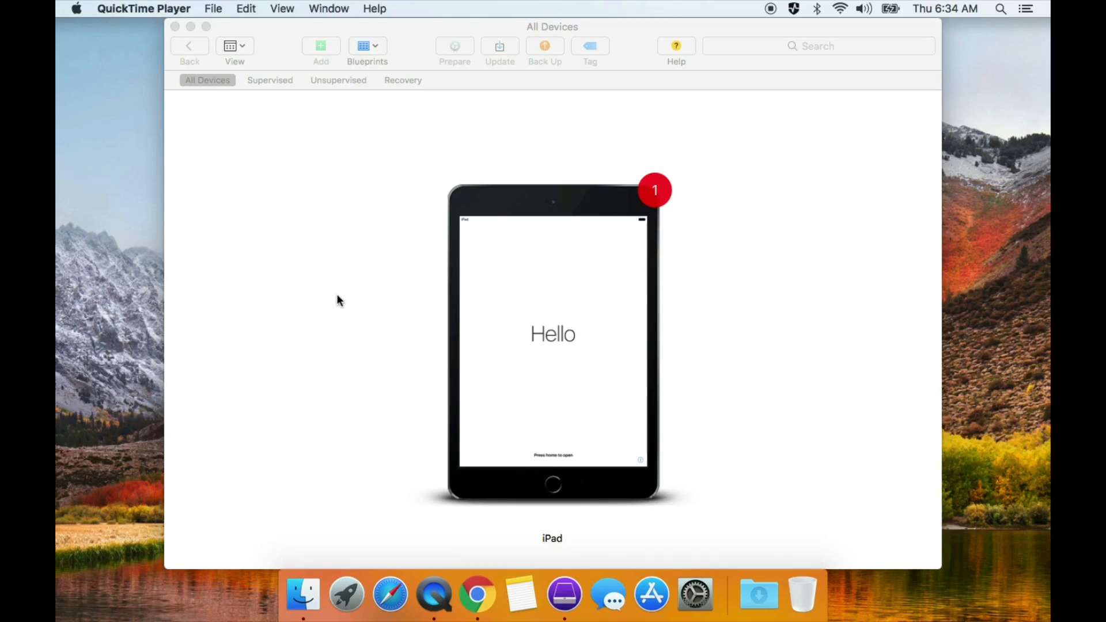
{"action": "mouse_move", "coordinate": [345, 352]}
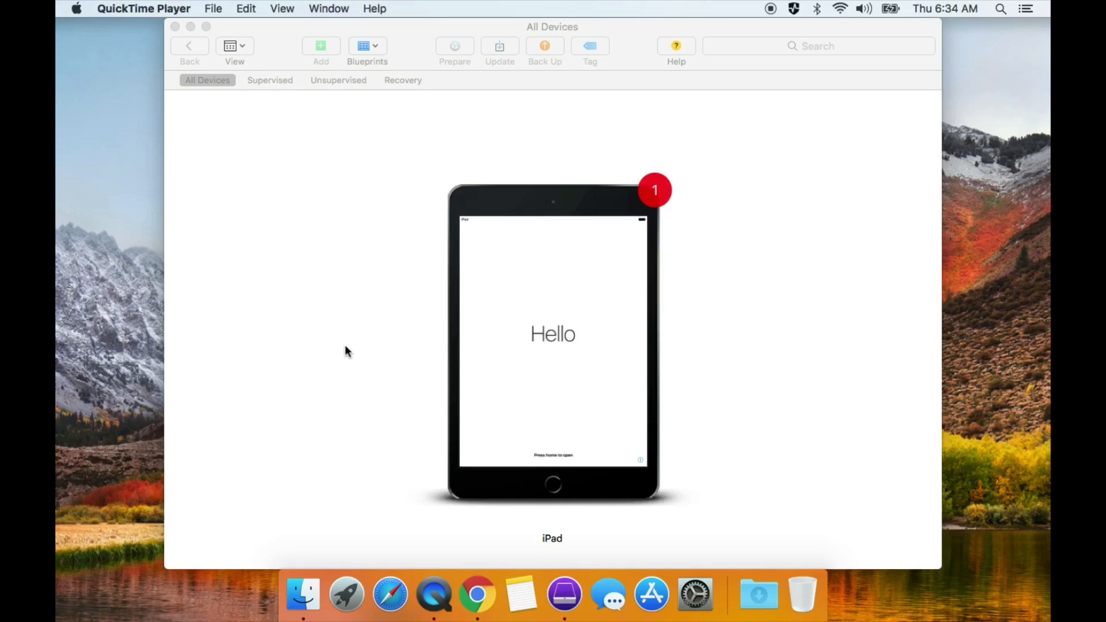
{"action": "mouse_move", "coordinate": [491, 539]}
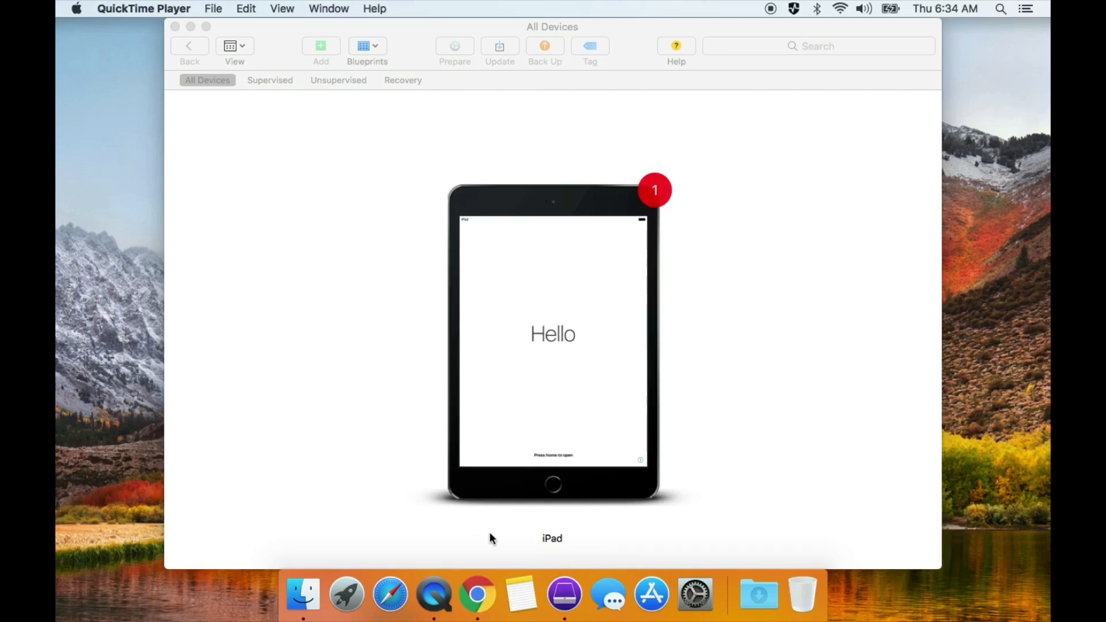
{"action": "mouse_move", "coordinate": [550, 326]}
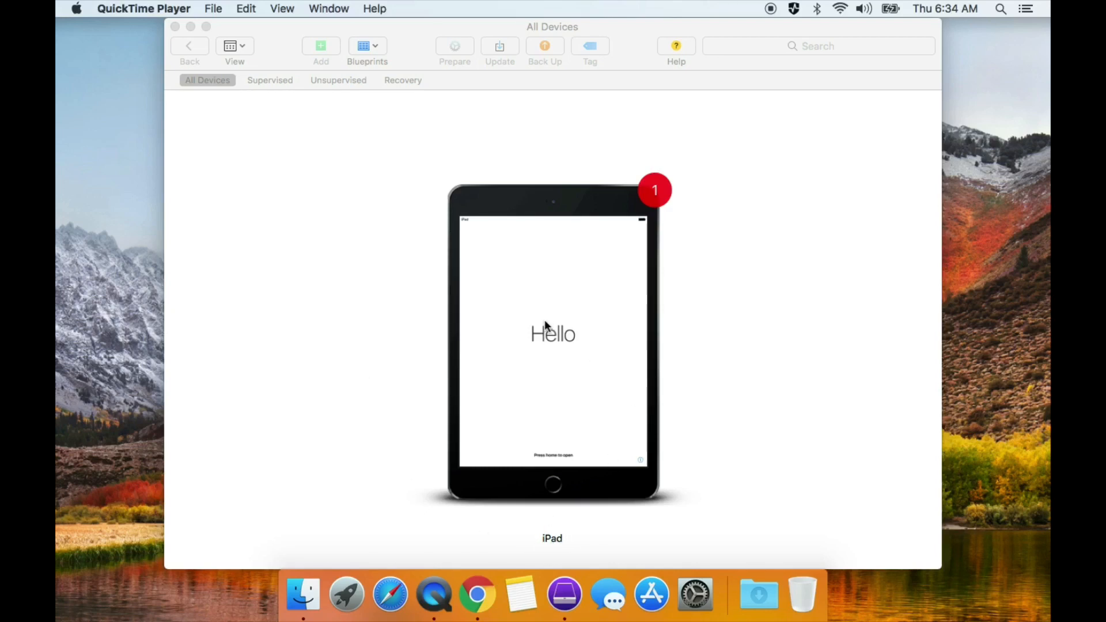
{"action": "mouse_move", "coordinate": [578, 529]}
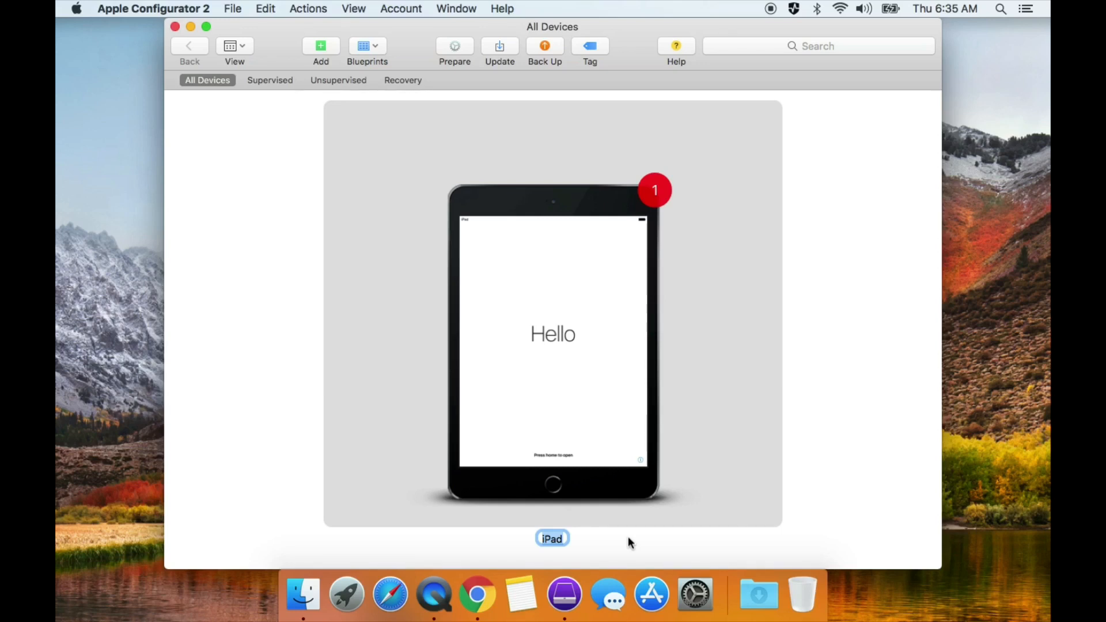
Rename the connected iPad to BSciences 02
{"action": "type", "text": "BSciences 02"}
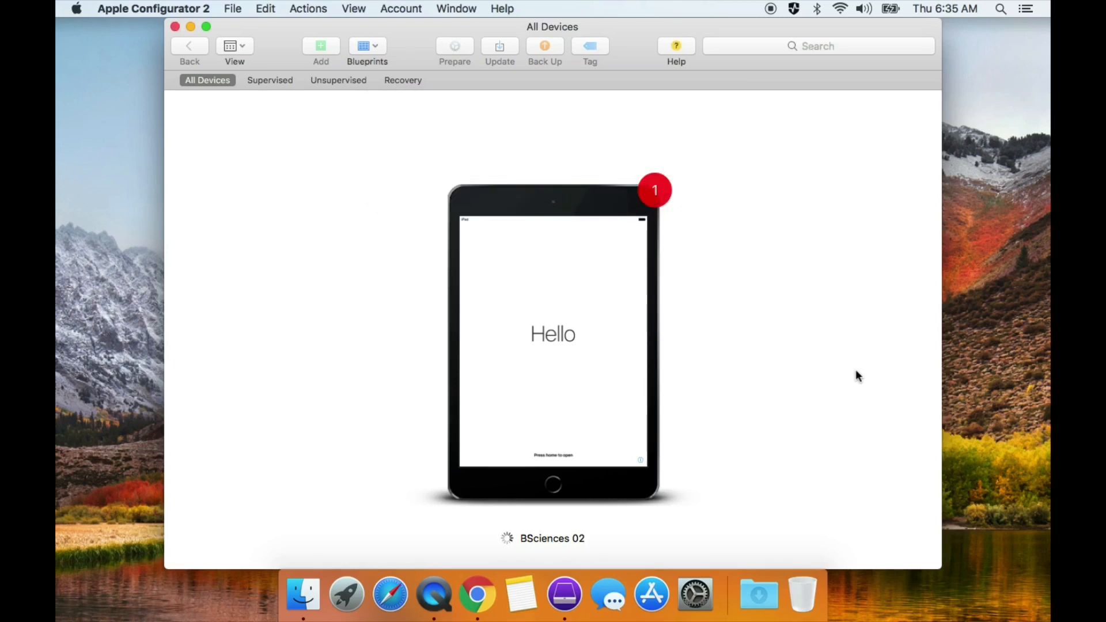
{"action": "mouse_move", "coordinate": [791, 262]}
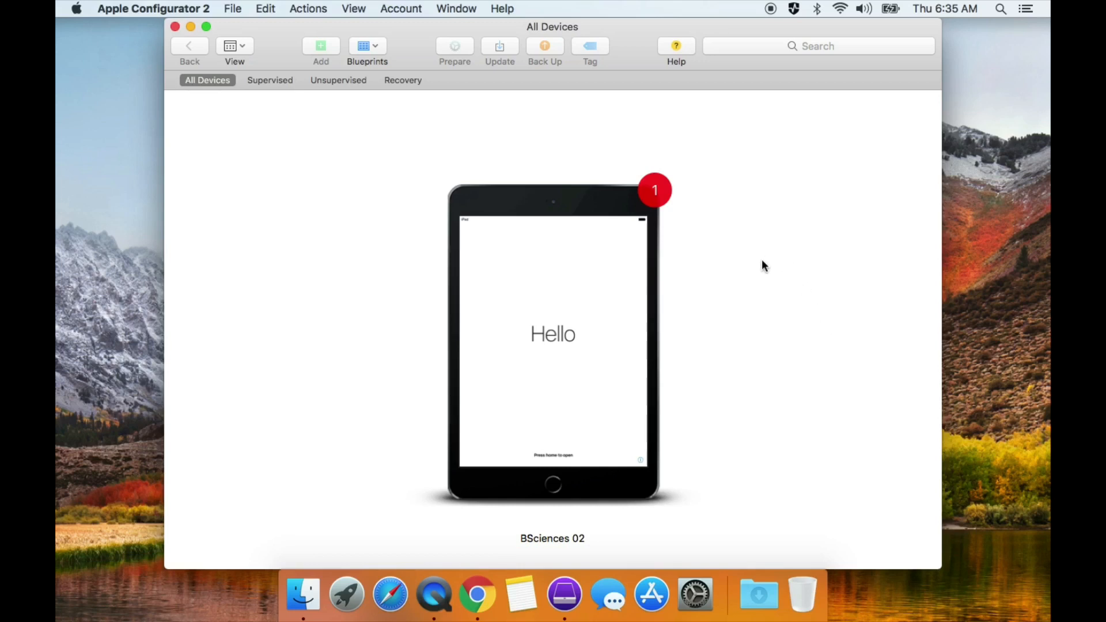
{"action": "mouse_move", "coordinate": [266, 304]}
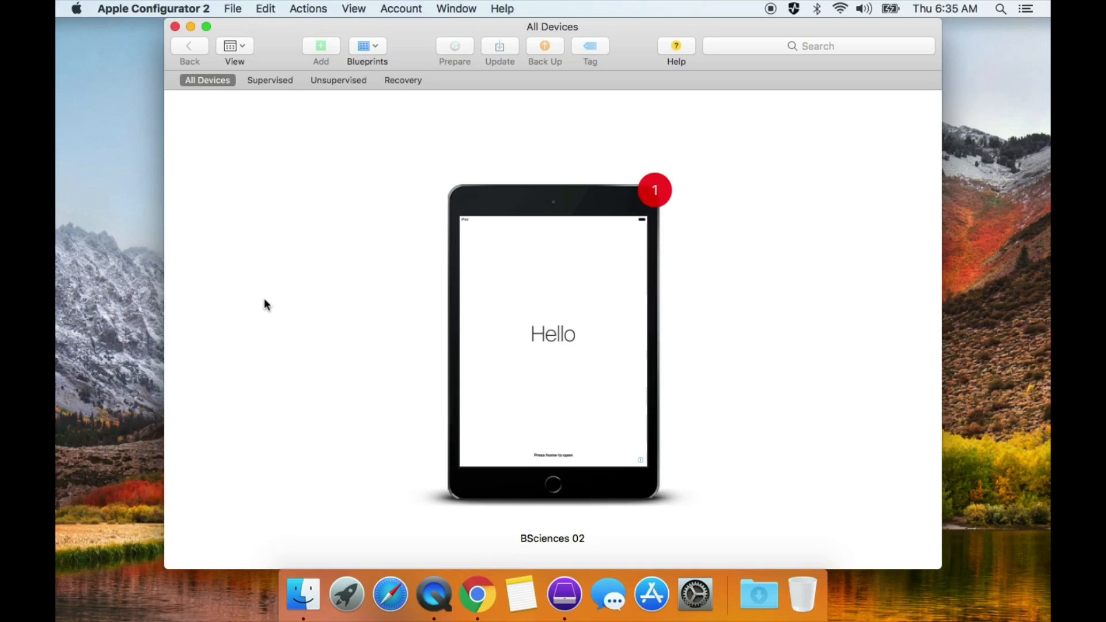
{"action": "mouse_move", "coordinate": [239, 236]}
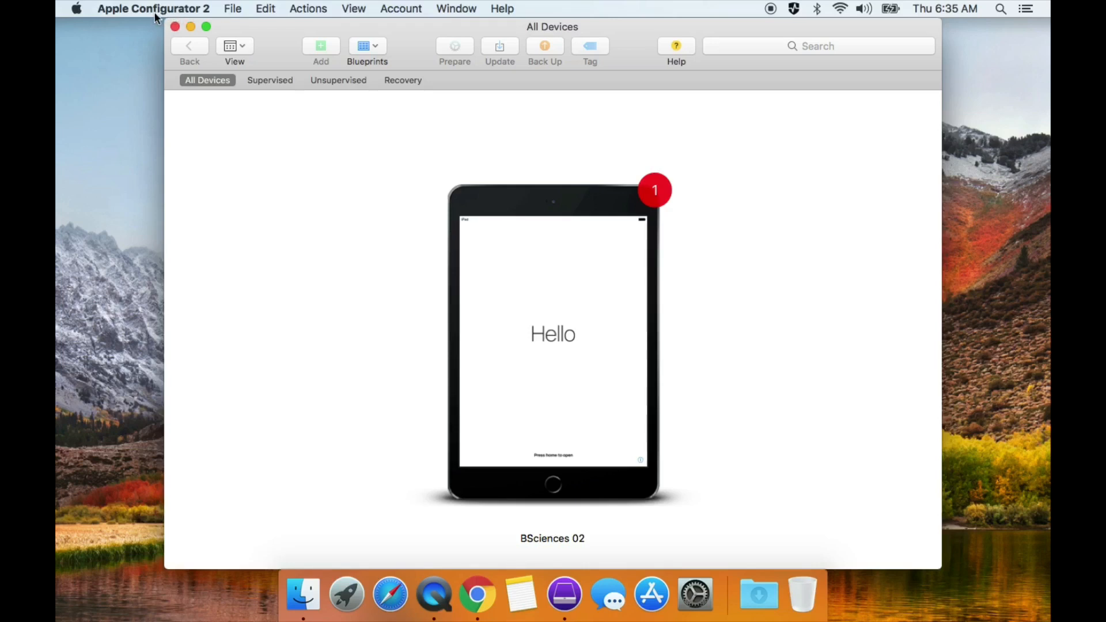
{"action": "left_click", "coordinate": [153, 8]}
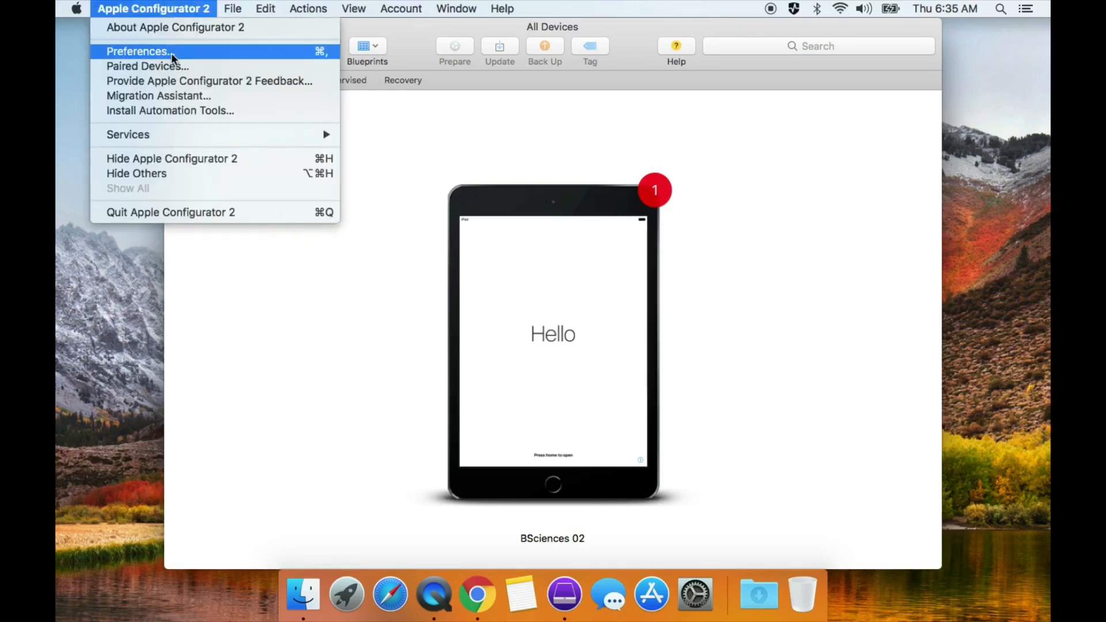
{"action": "left_click", "coordinate": [138, 51]}
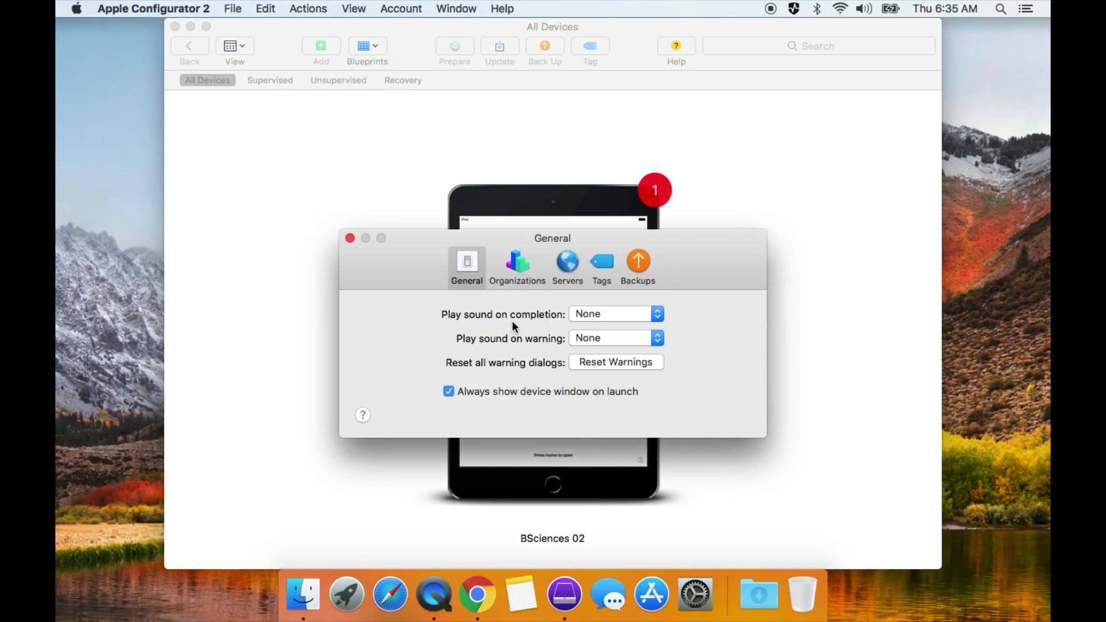
{"action": "left_click", "coordinate": [518, 265]}
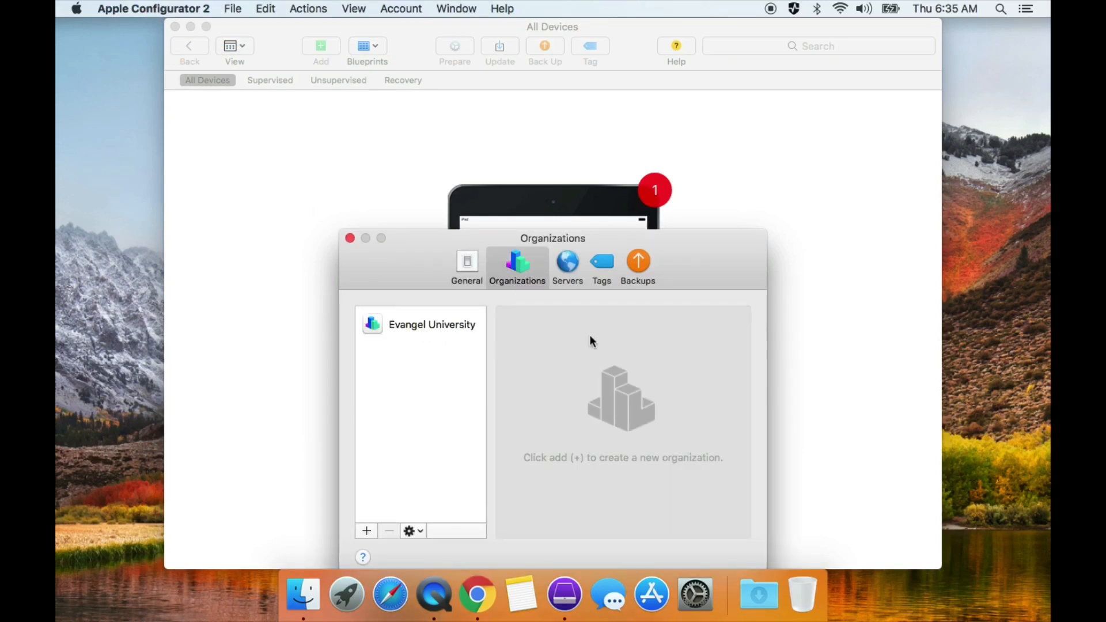
{"action": "mouse_move", "coordinate": [366, 528]}
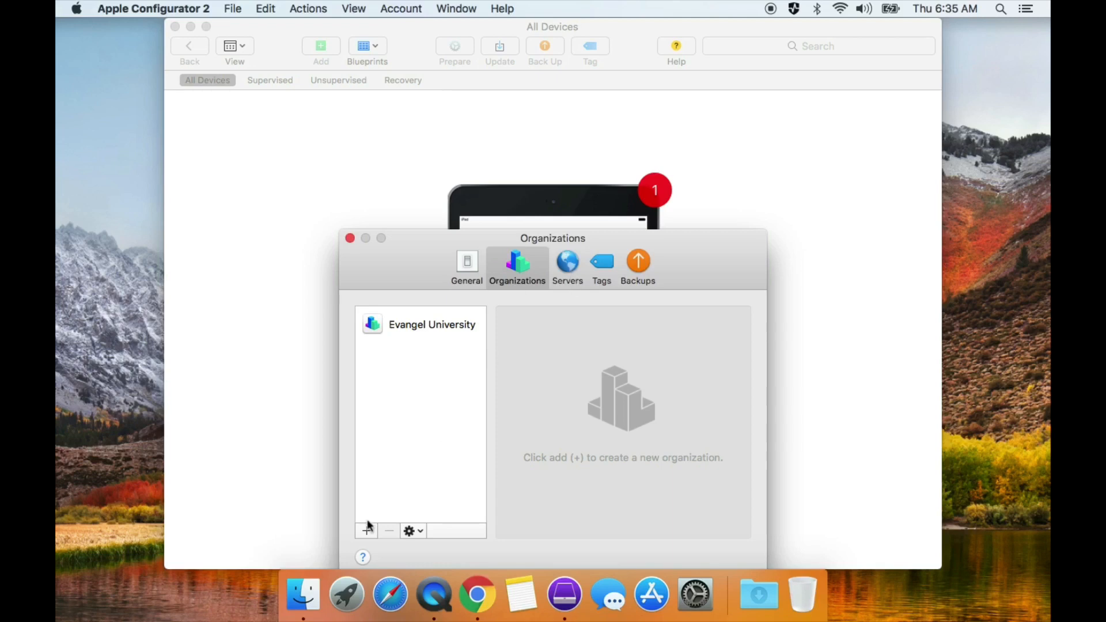
{"action": "mouse_move", "coordinate": [420, 323]}
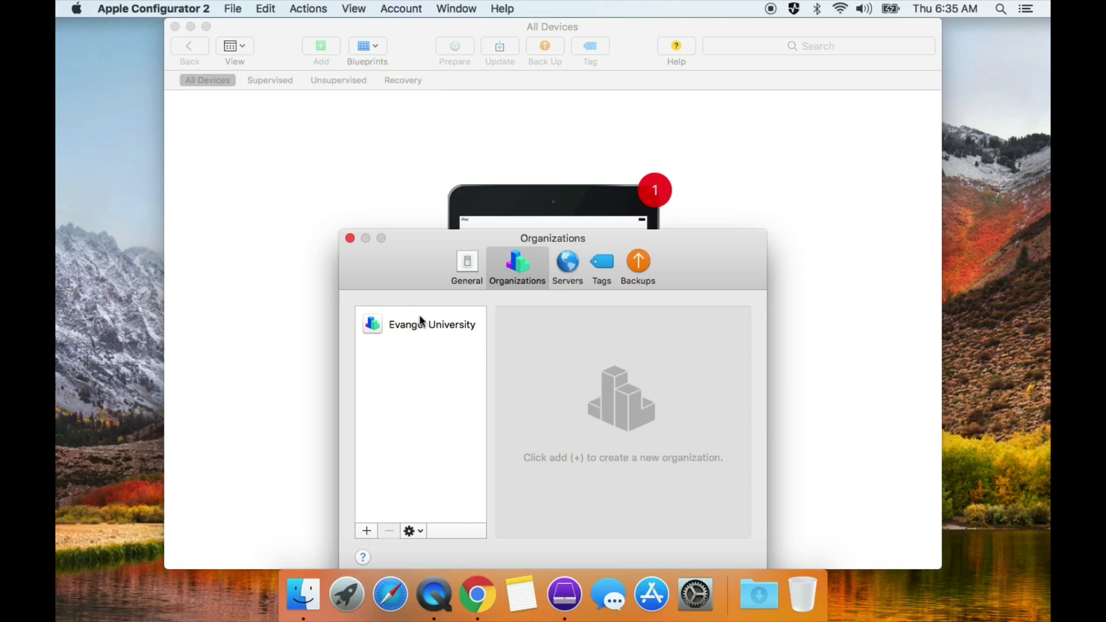
{"action": "left_click", "coordinate": [567, 266]}
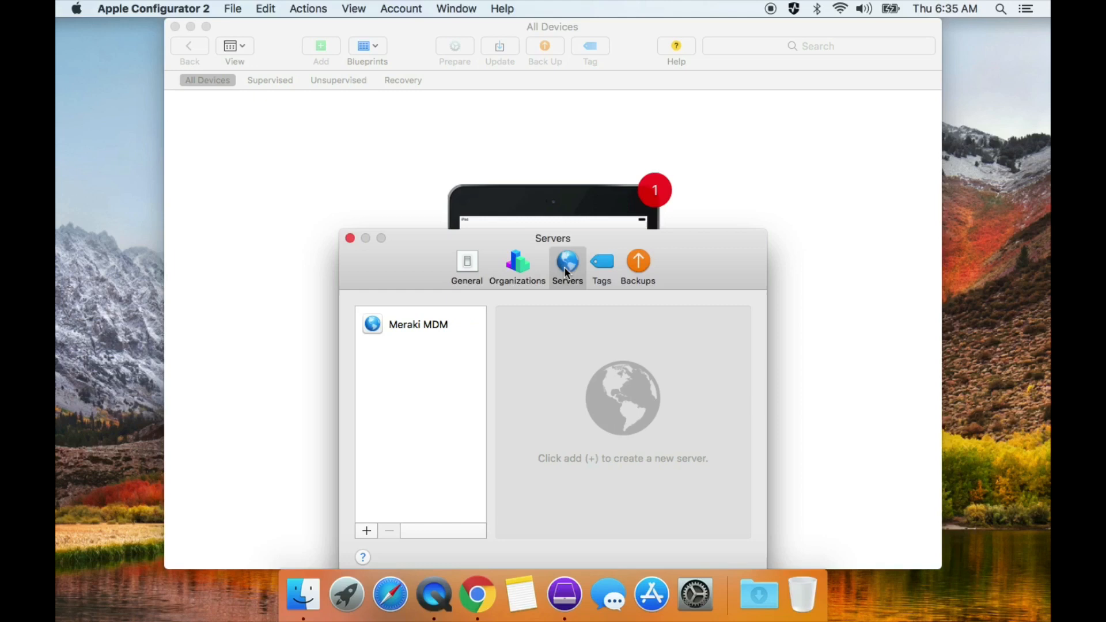
{"action": "mouse_move", "coordinate": [408, 324]}
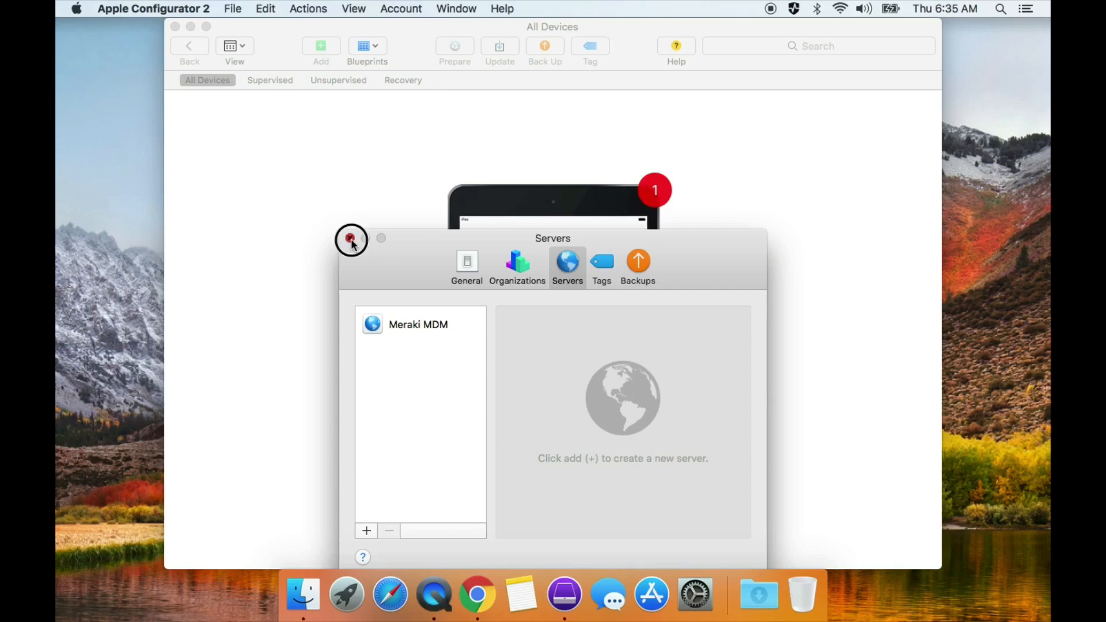
{"action": "left_click", "coordinate": [350, 239]}
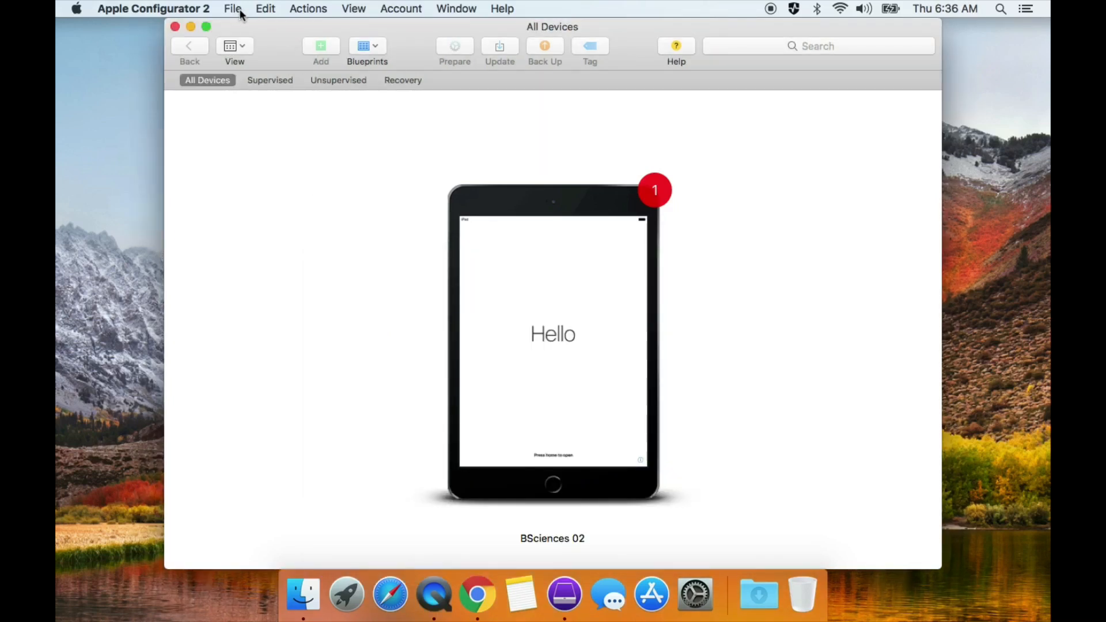
Open the recently used WiFi Payload profile from the File menu
{"action": "left_click", "coordinate": [231, 8]}
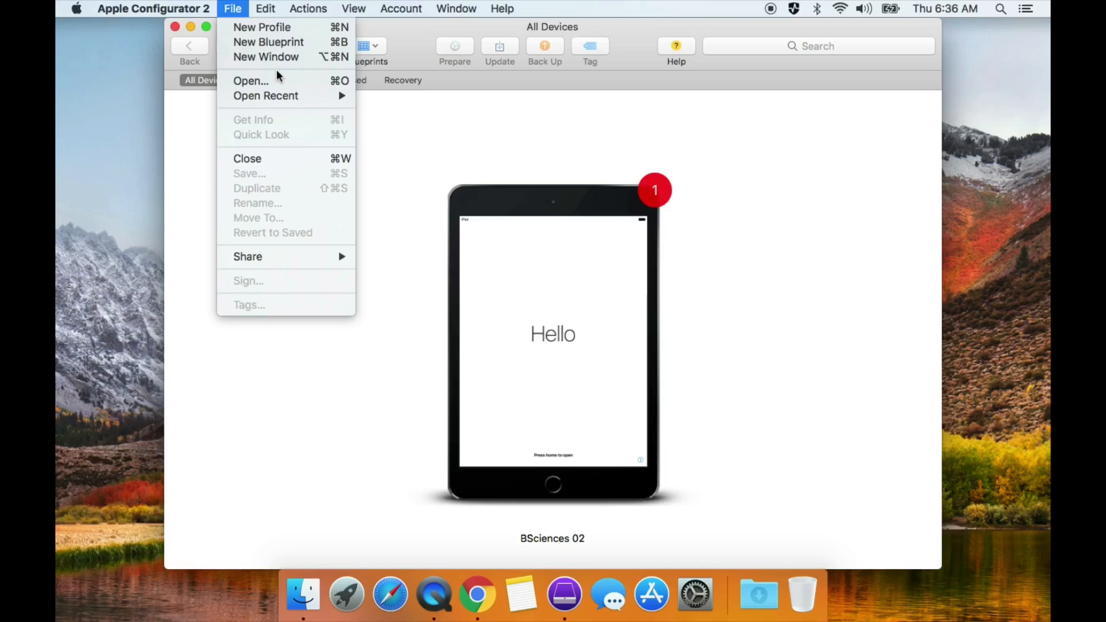
{"action": "mouse_move", "coordinate": [267, 95]}
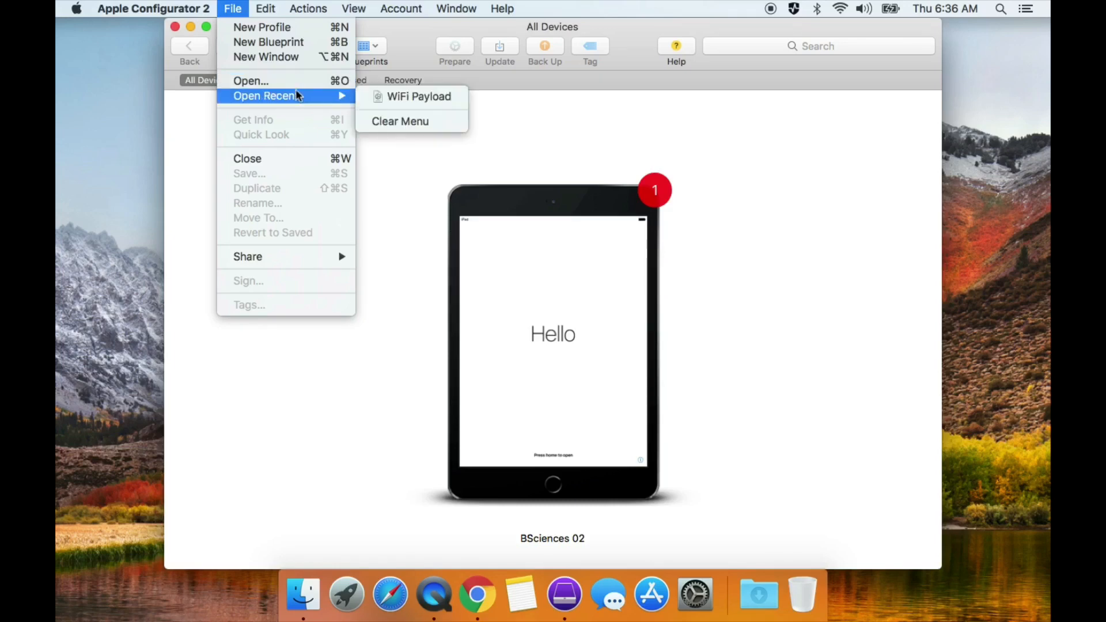
{"action": "mouse_move", "coordinate": [418, 96]}
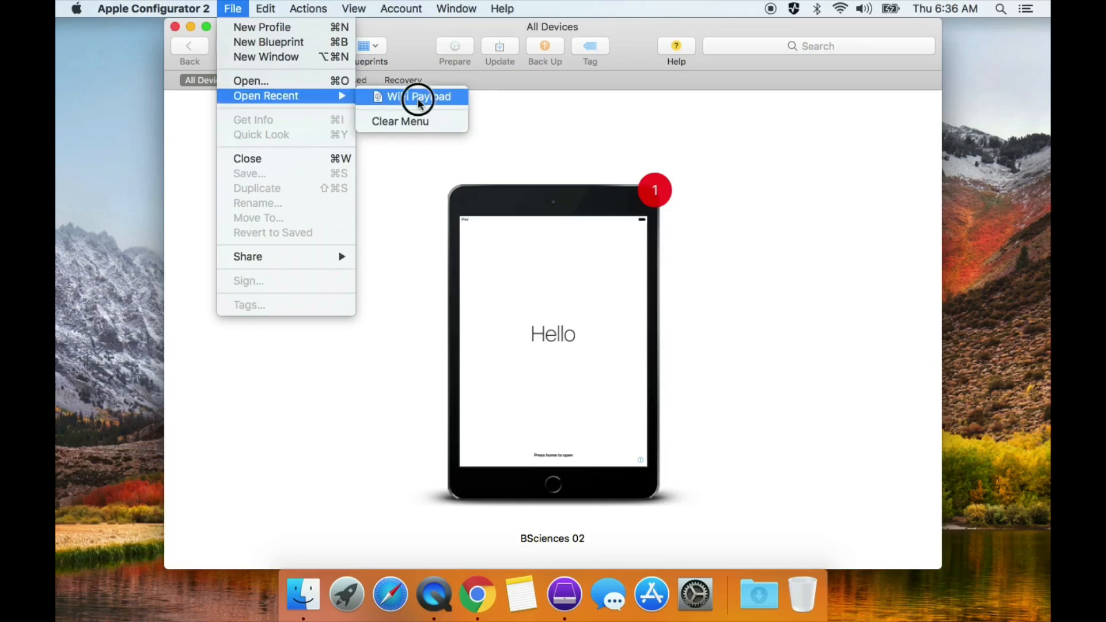
{"action": "left_click", "coordinate": [419, 96]}
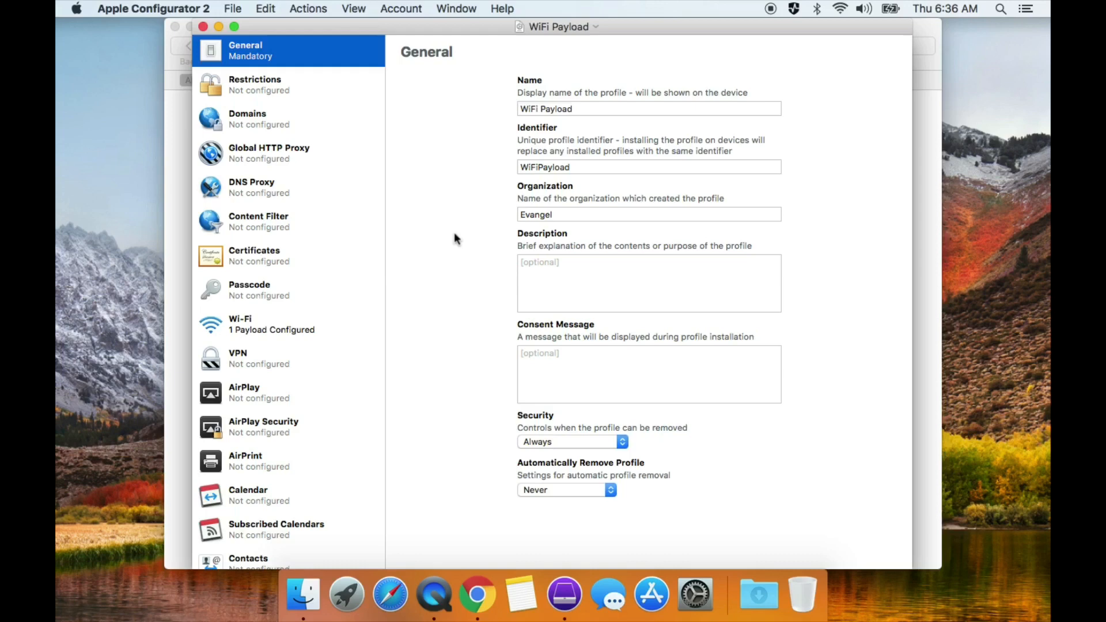
{"action": "mouse_move", "coordinate": [562, 128]}
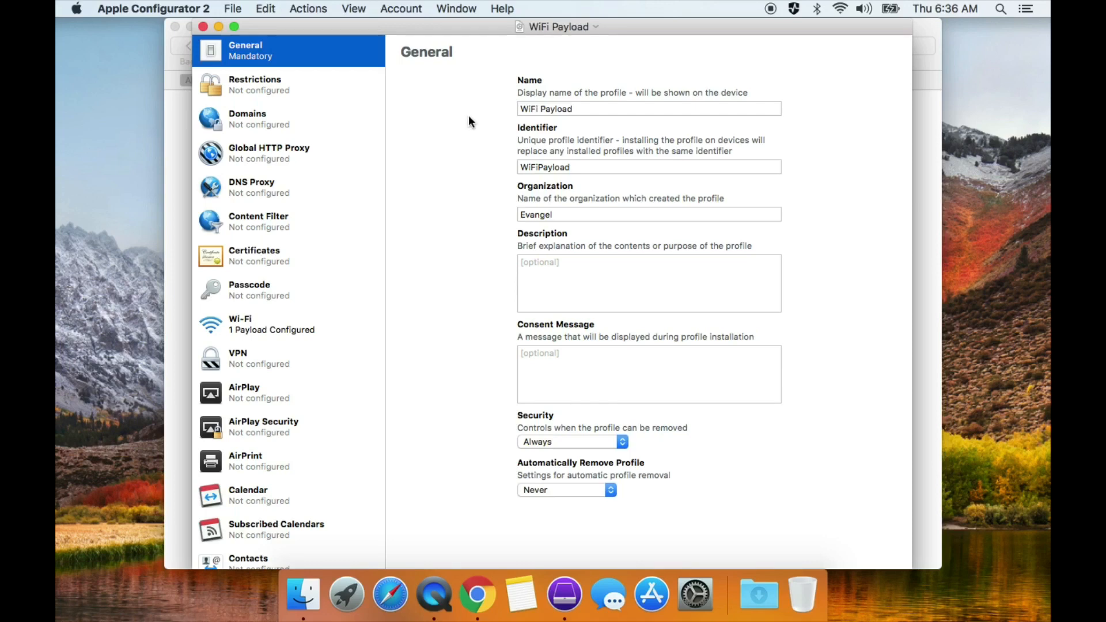
{"action": "mouse_move", "coordinate": [511, 137]}
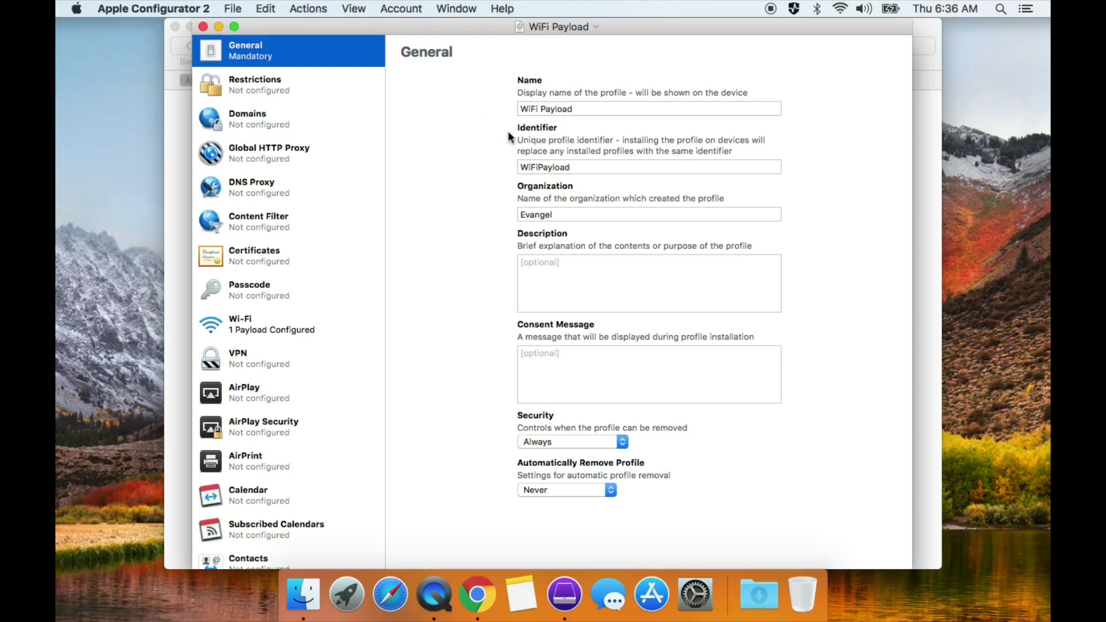
{"action": "mouse_move", "coordinate": [546, 185]}
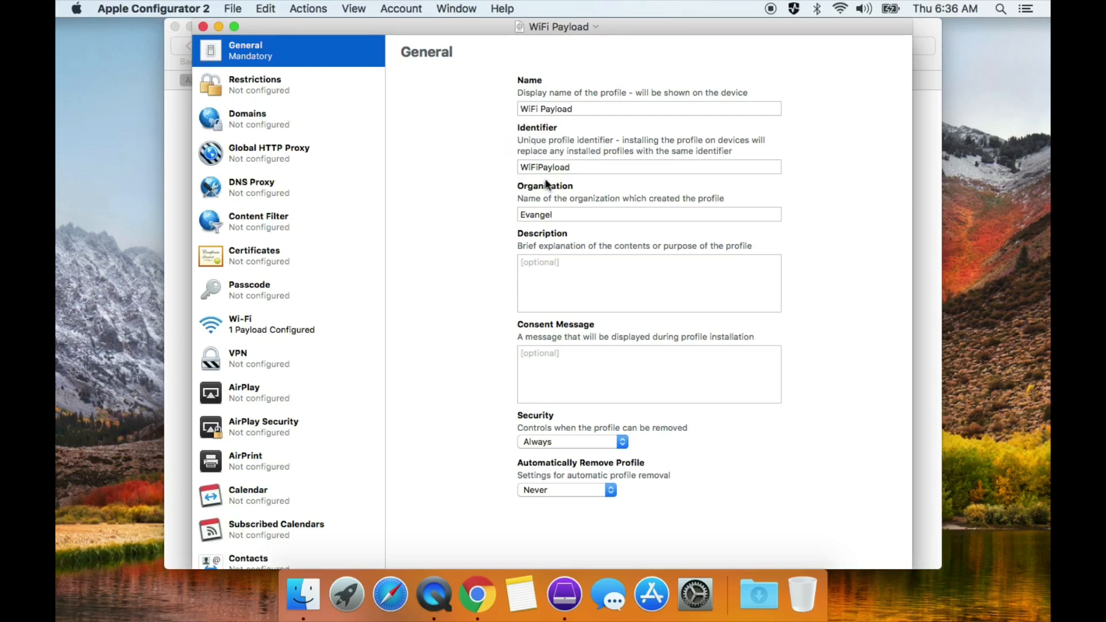
{"action": "mouse_move", "coordinate": [557, 184]}
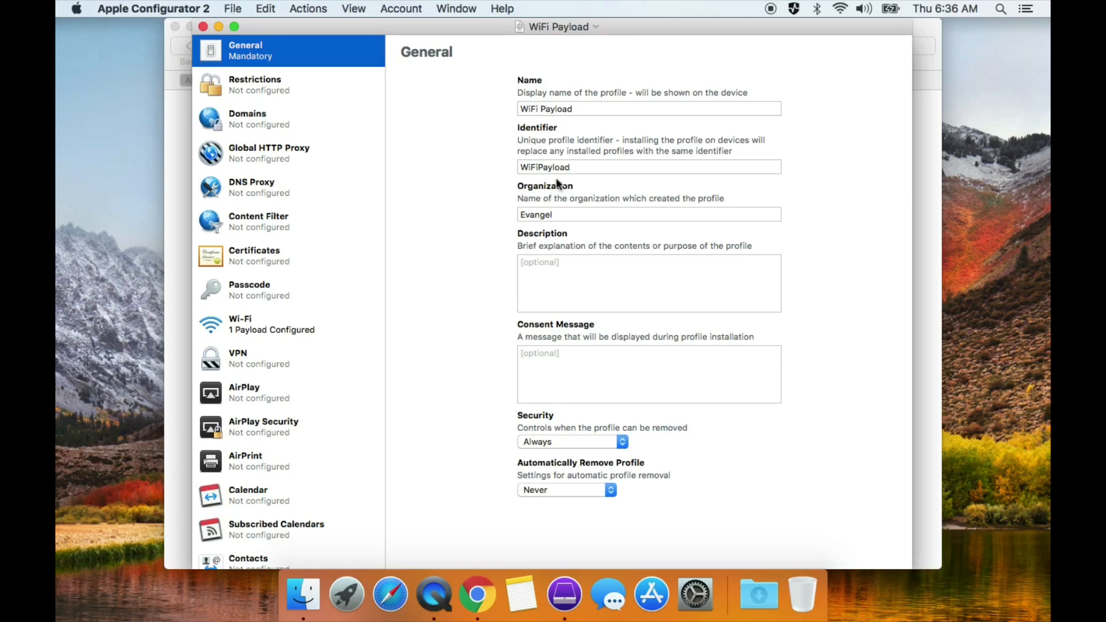
{"action": "mouse_move", "coordinate": [530, 229]}
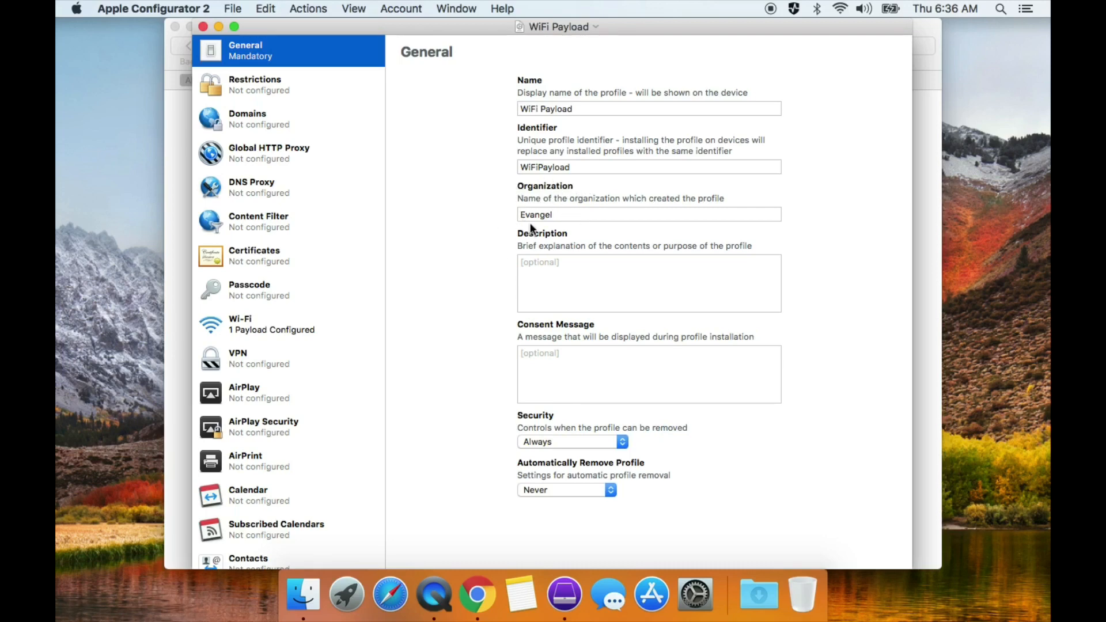
{"action": "mouse_move", "coordinate": [477, 417]}
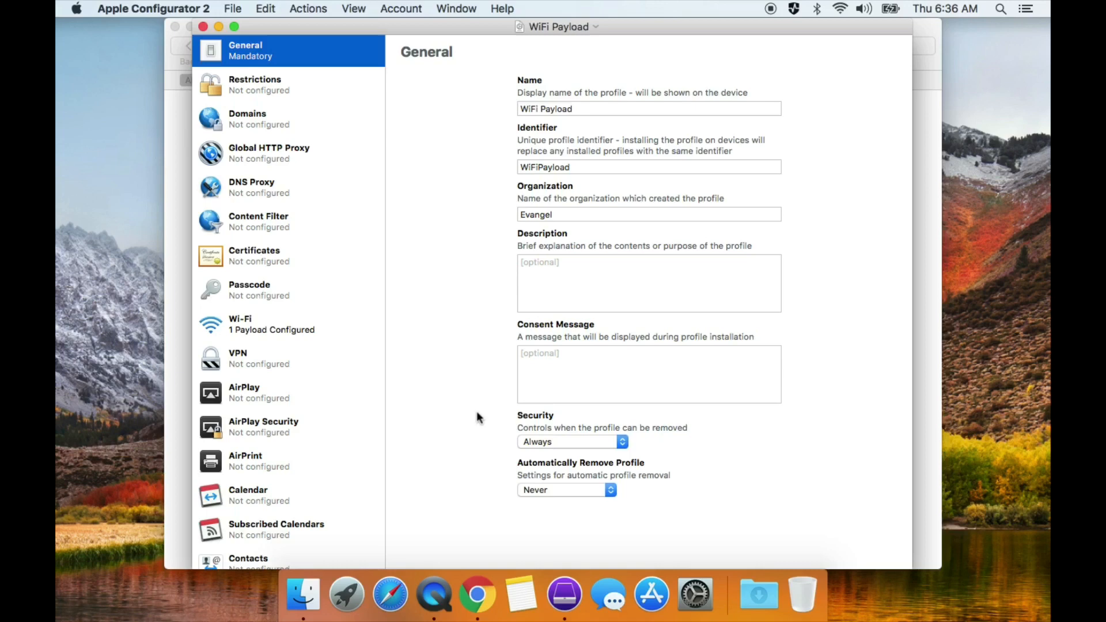
{"action": "mouse_move", "coordinate": [407, 257]}
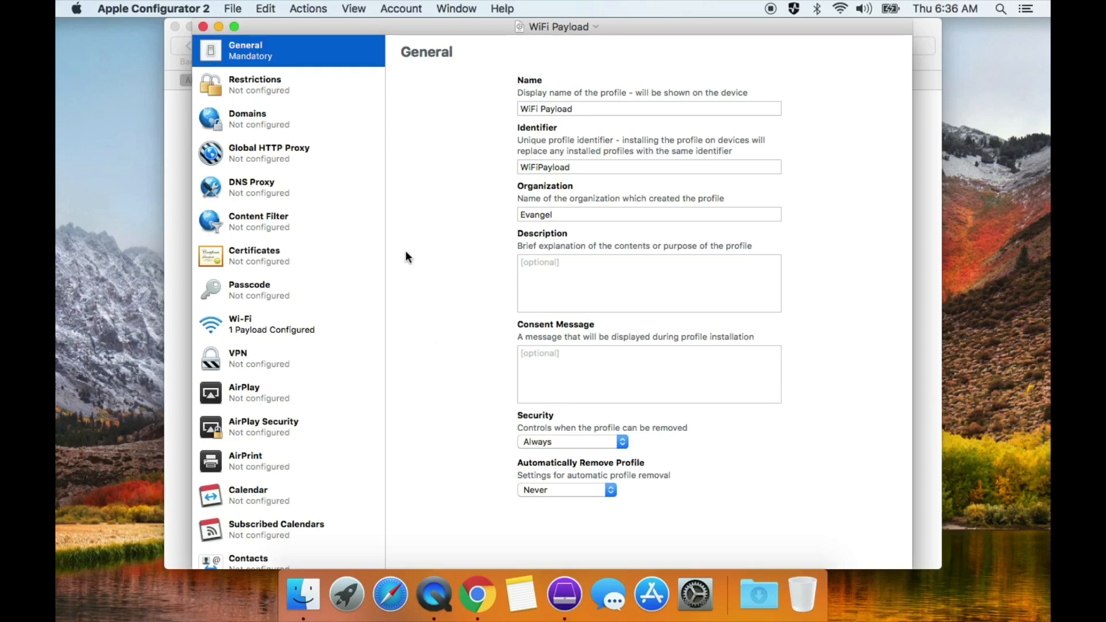
{"action": "mouse_move", "coordinate": [310, 97]}
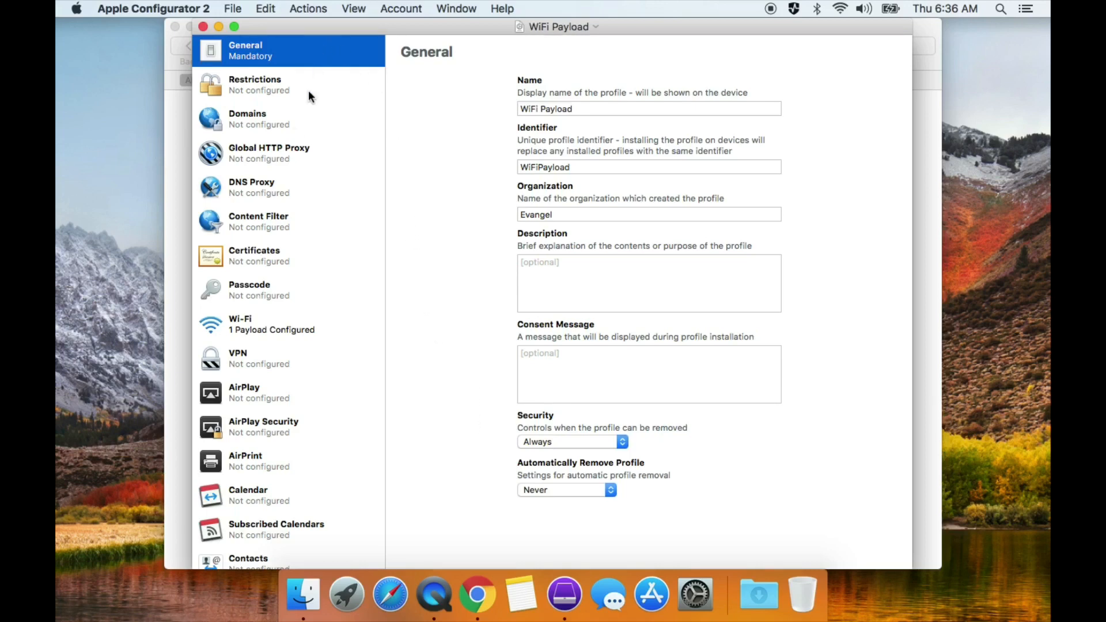
{"action": "mouse_move", "coordinate": [249, 329]}
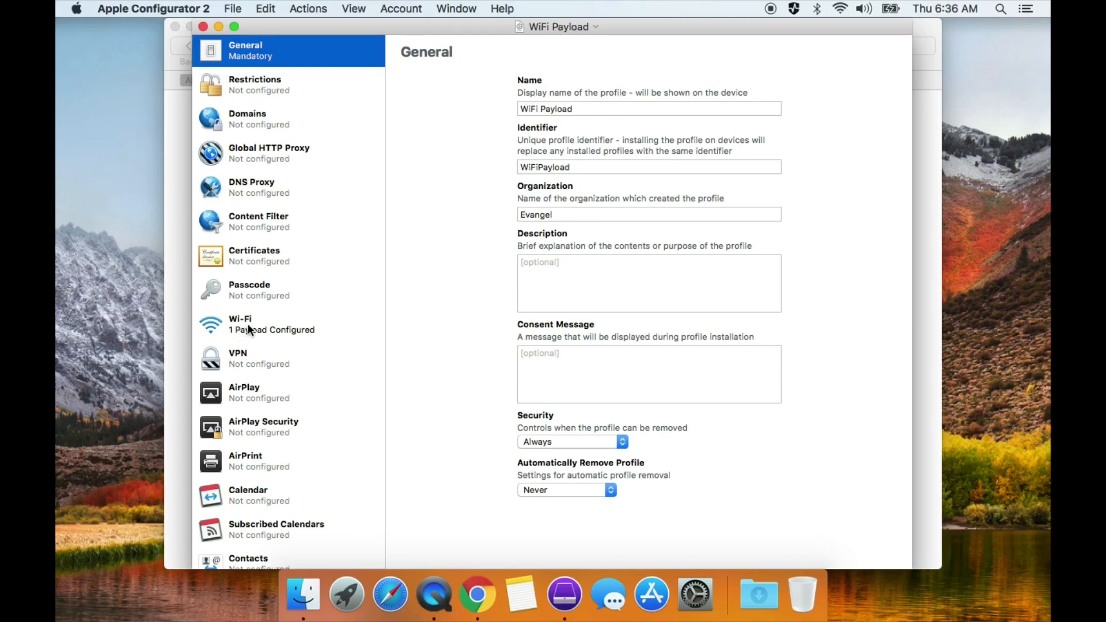
Review the EU-MDM Wi-Fi payload, keeping WPA / WPA2 Personal security with its saved password
{"action": "left_click", "coordinate": [240, 323]}
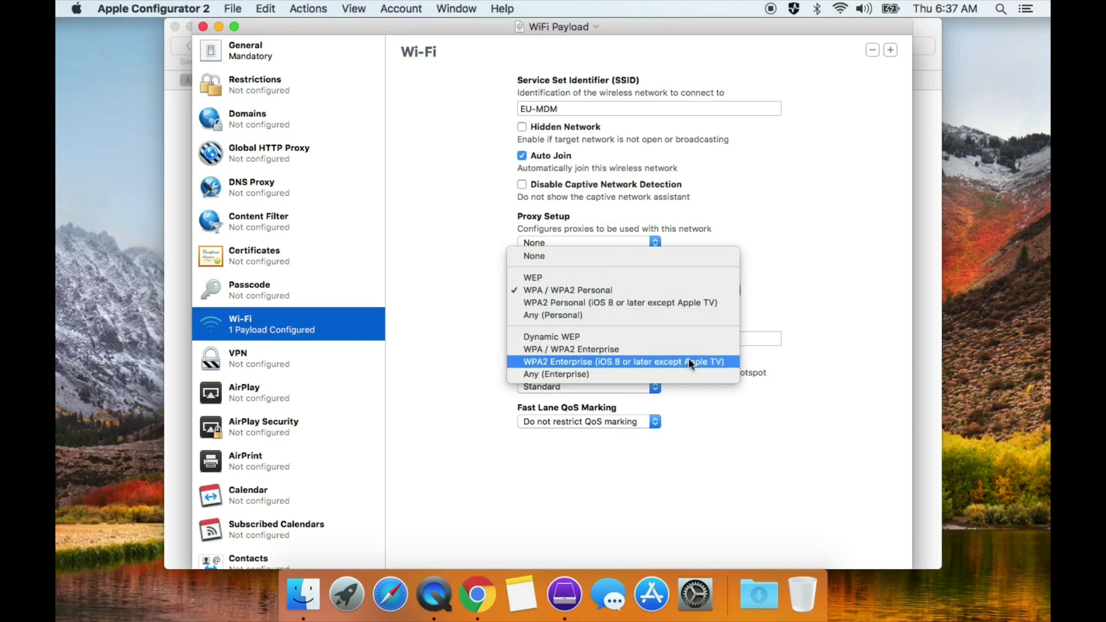
{"action": "mouse_move", "coordinate": [571, 349]}
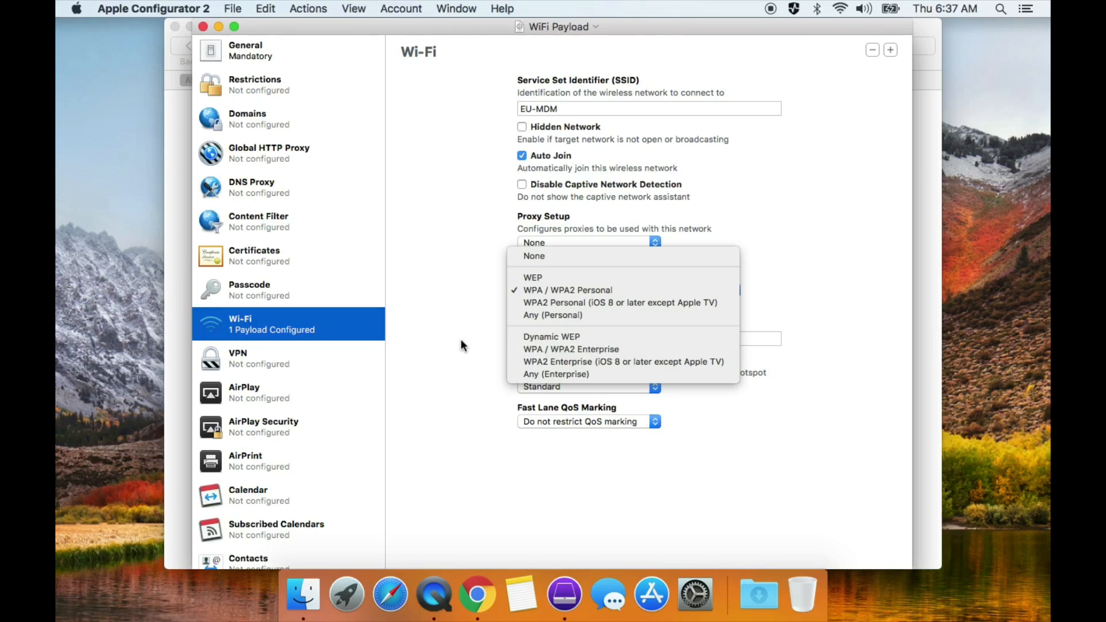
{"action": "mouse_move", "coordinate": [459, 342]}
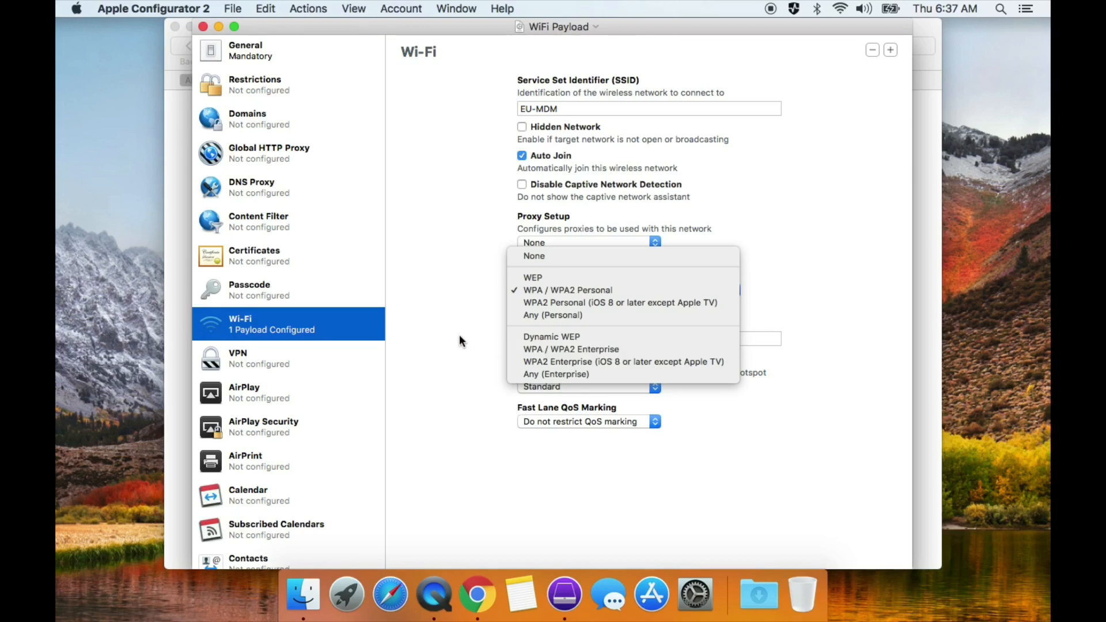
{"action": "mouse_move", "coordinate": [463, 188]}
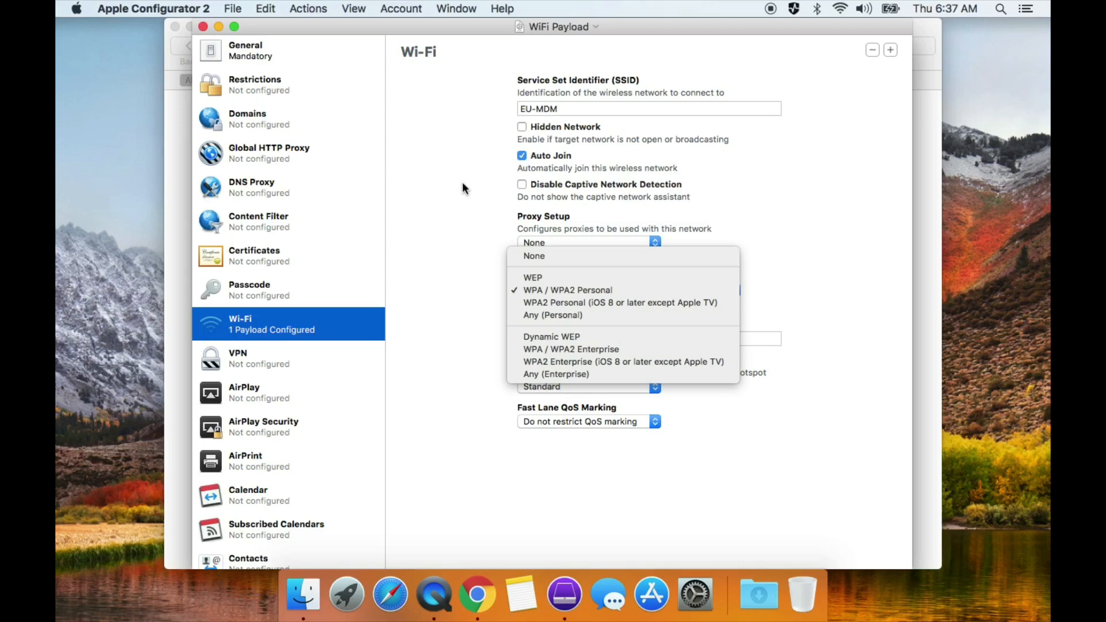
{"action": "mouse_move", "coordinate": [498, 111]}
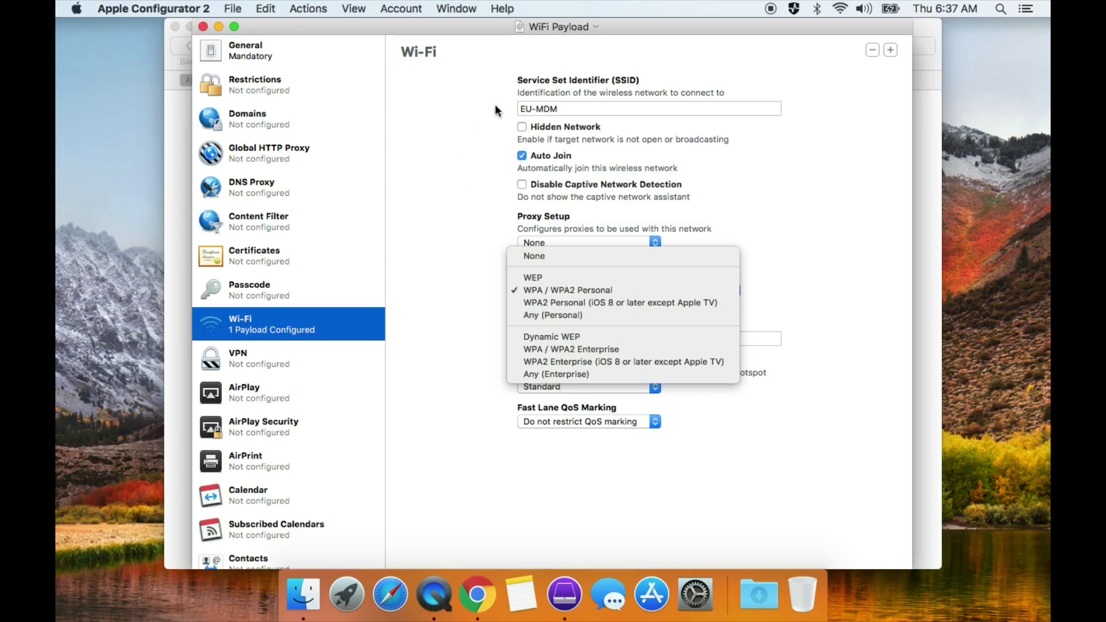
{"action": "mouse_move", "coordinate": [498, 114]}
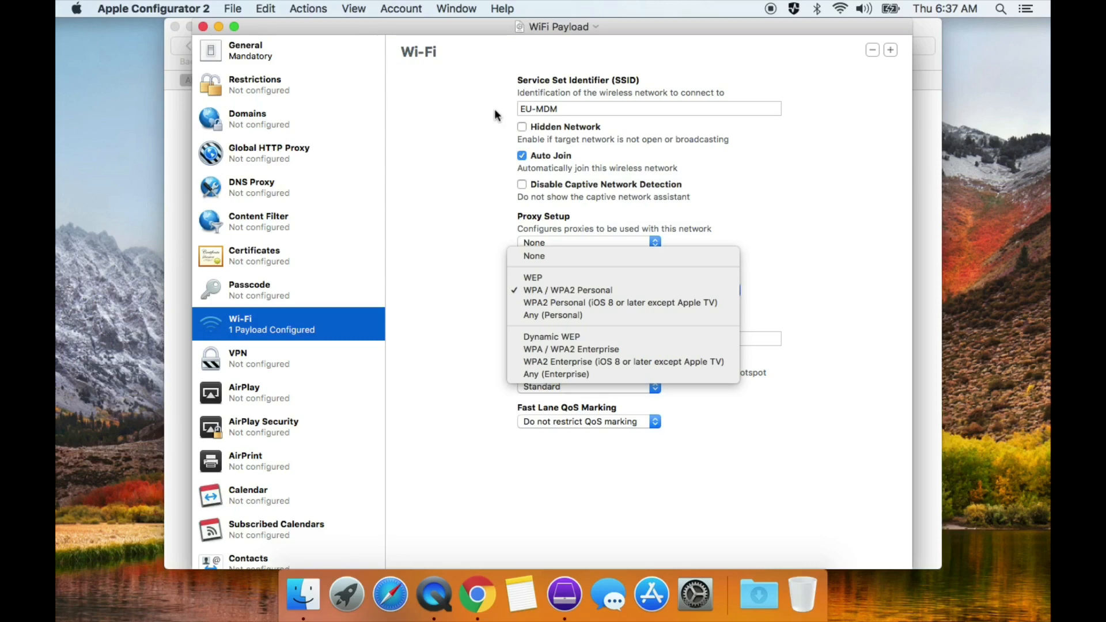
{"action": "mouse_move", "coordinate": [525, 117]}
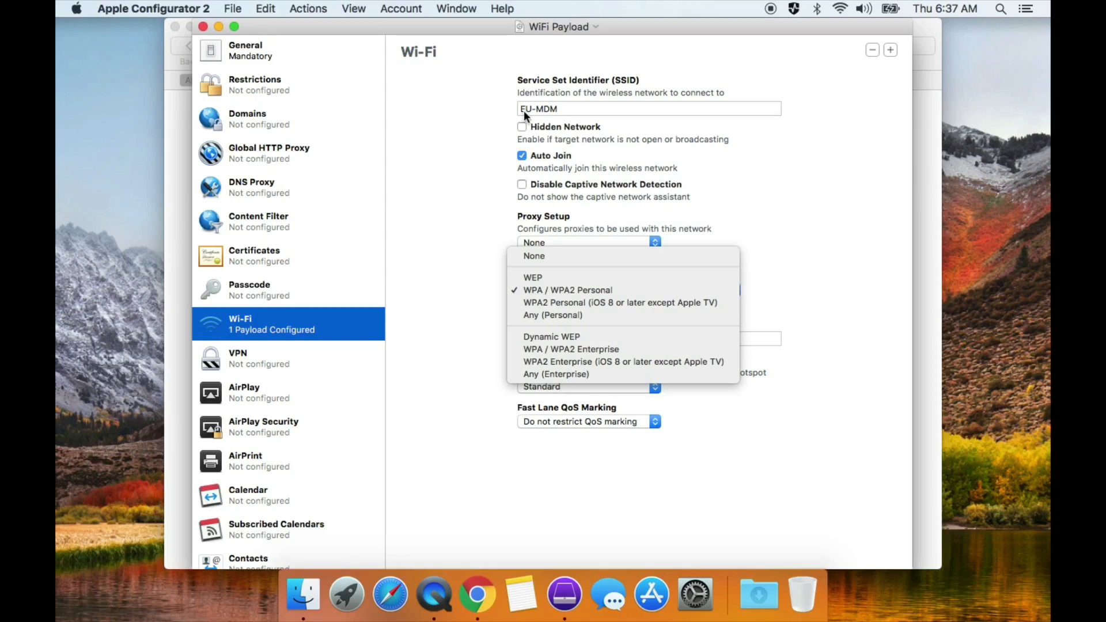
{"action": "mouse_move", "coordinate": [539, 120]}
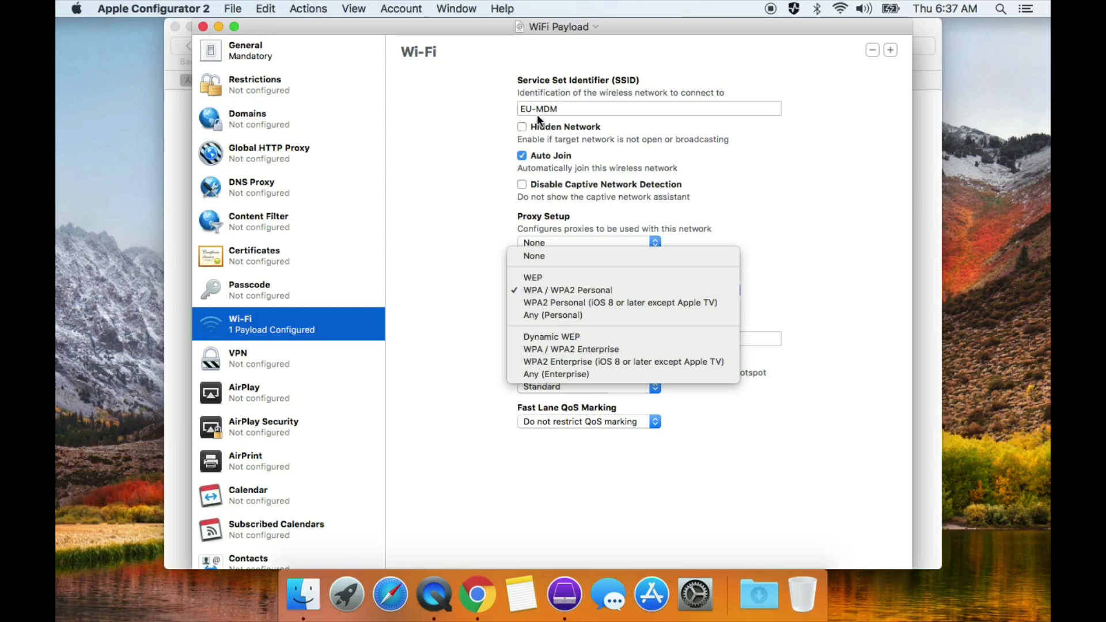
{"action": "mouse_move", "coordinate": [446, 258]}
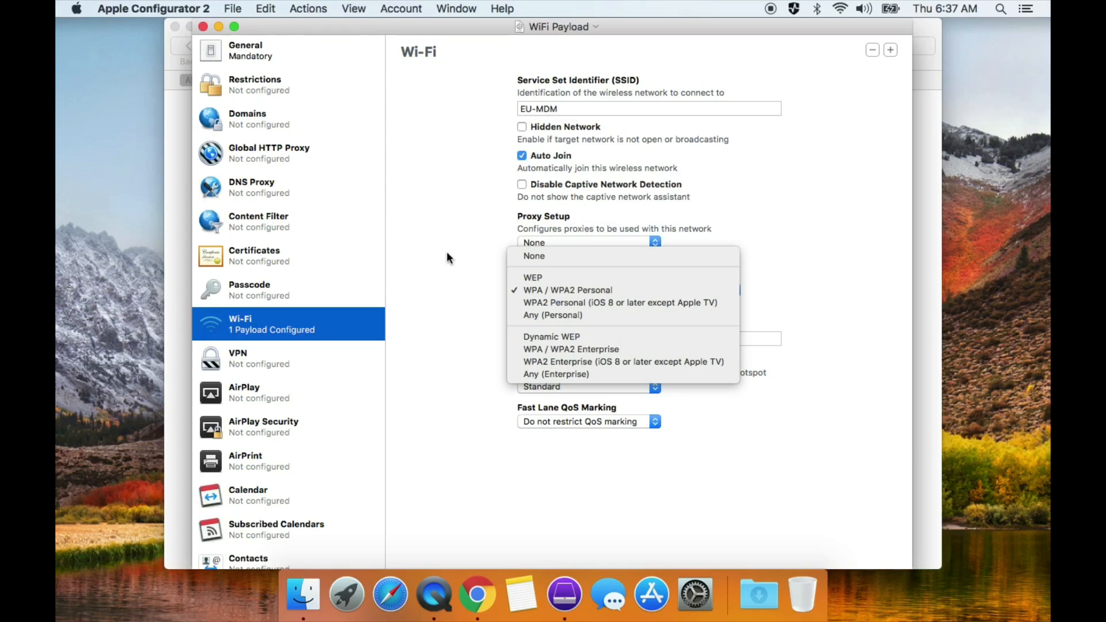
{"action": "mouse_move", "coordinate": [568, 291]}
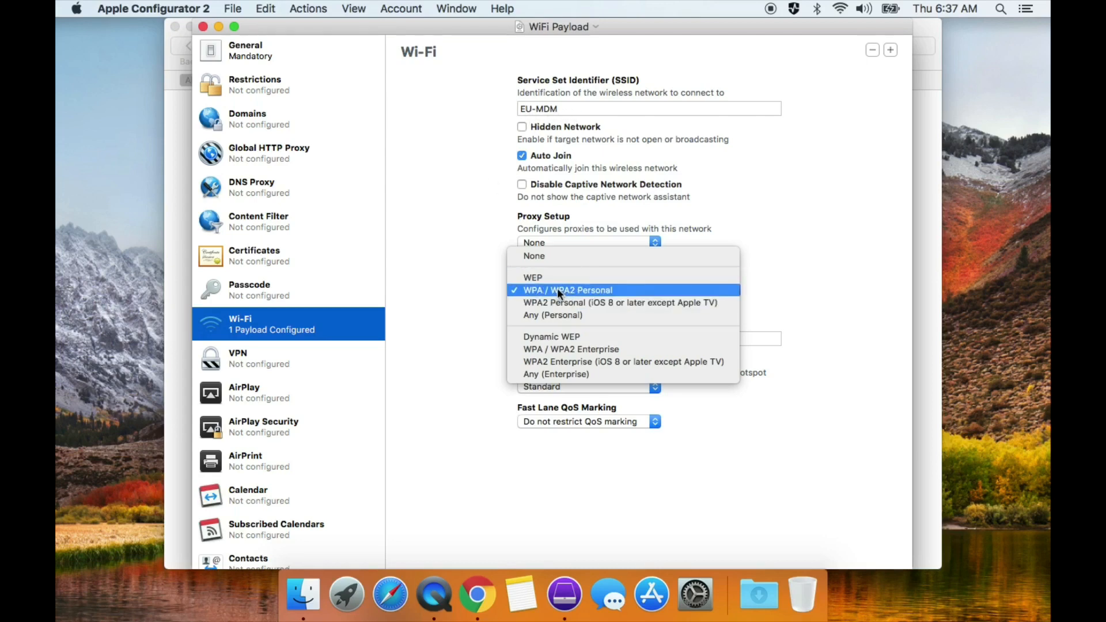
{"action": "mouse_move", "coordinate": [568, 294]}
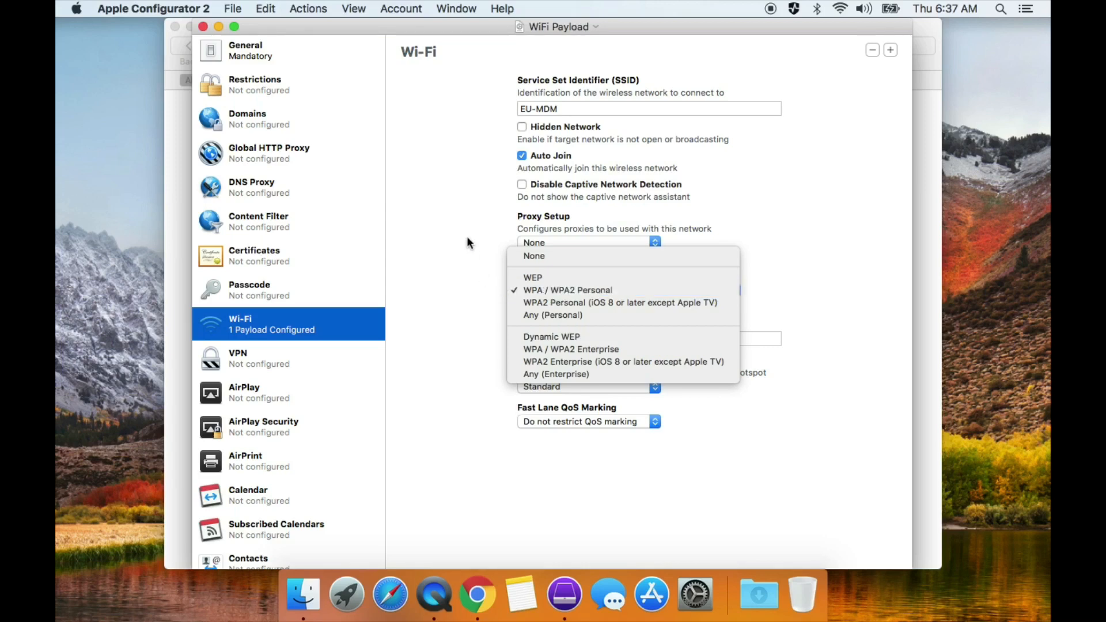
{"action": "left_click", "coordinate": [568, 290]}
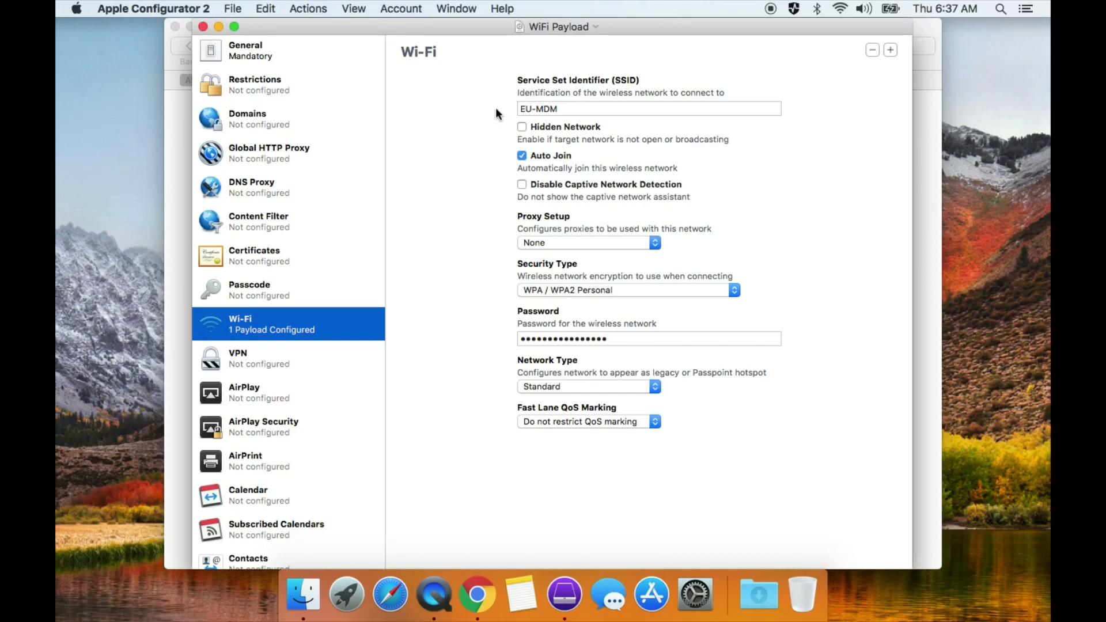
{"action": "mouse_move", "coordinate": [476, 319]}
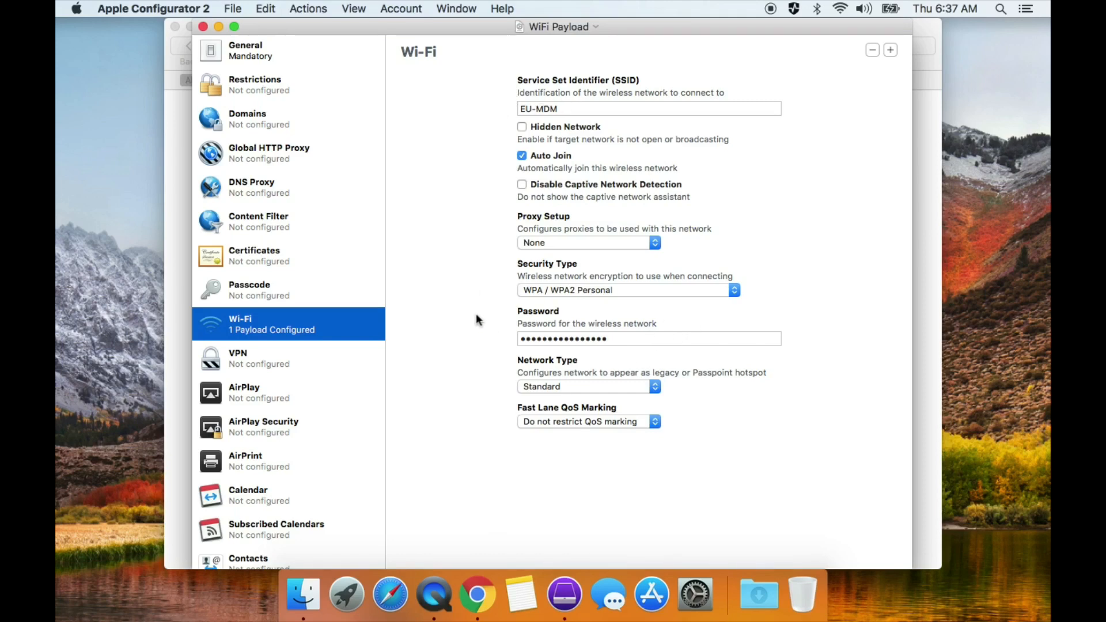
{"action": "mouse_move", "coordinate": [473, 243]}
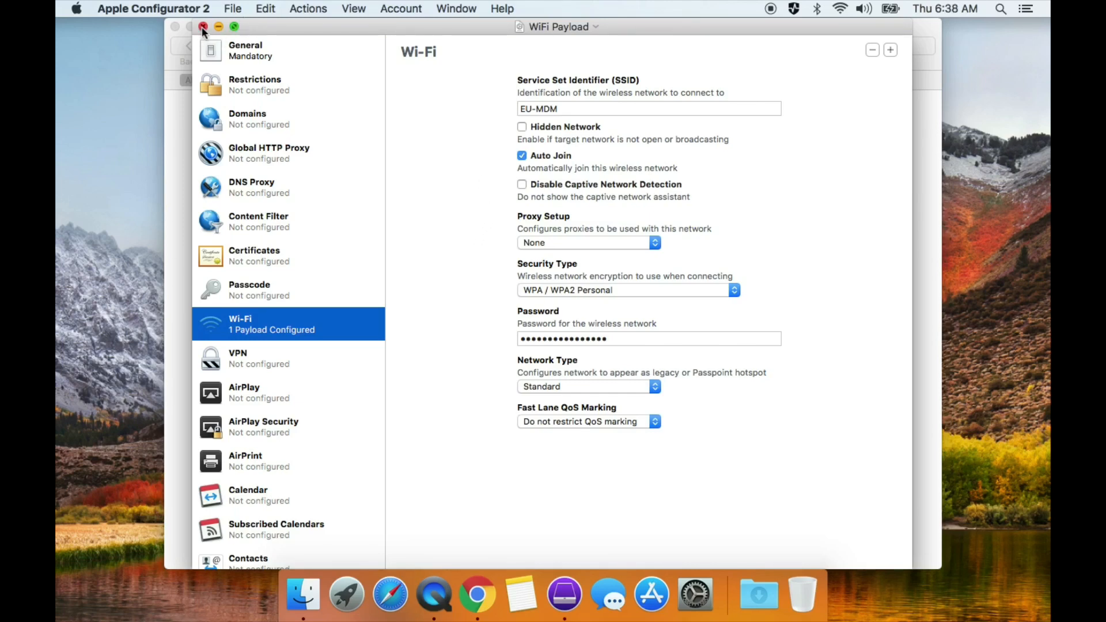
Close the WiFi Payload profile window, returning to the device view with BSciences 02
{"action": "left_click", "coordinate": [204, 27]}
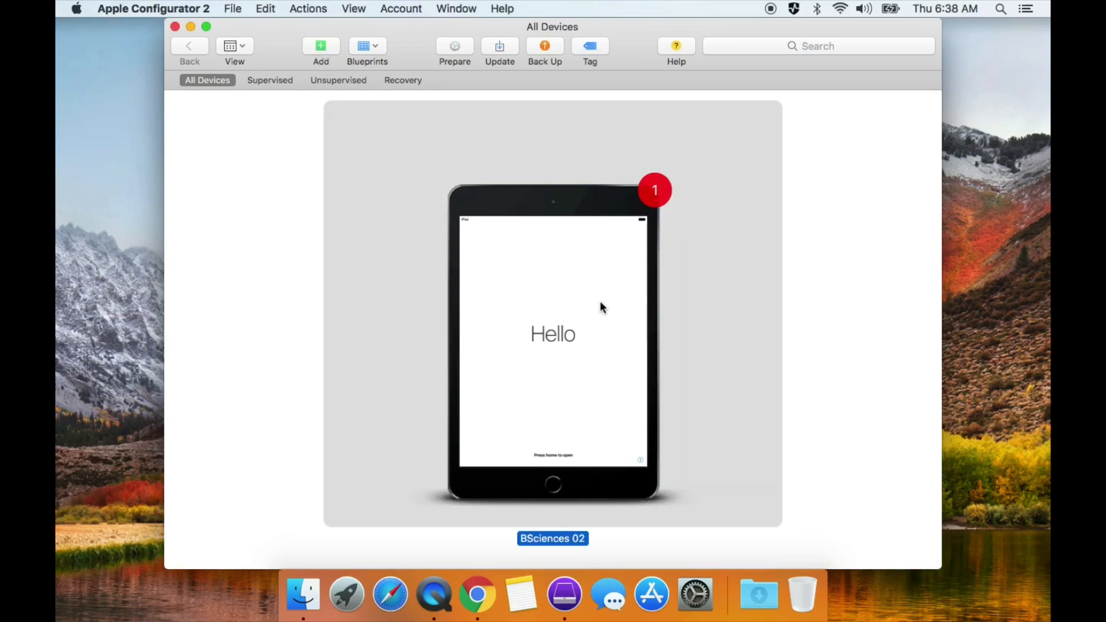
{"action": "mouse_move", "coordinate": [568, 237]}
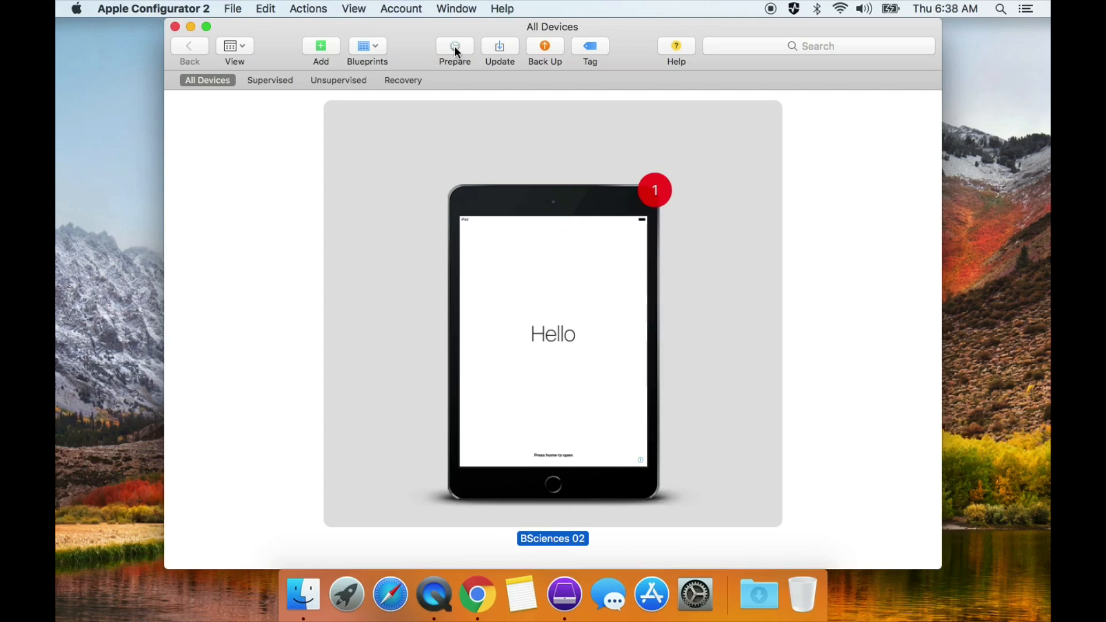
Start Prepare Devices with Manual Configuration and Add to Device Enrollment Program, reaching the Meraki MDM step
{"action": "left_click", "coordinate": [453, 51]}
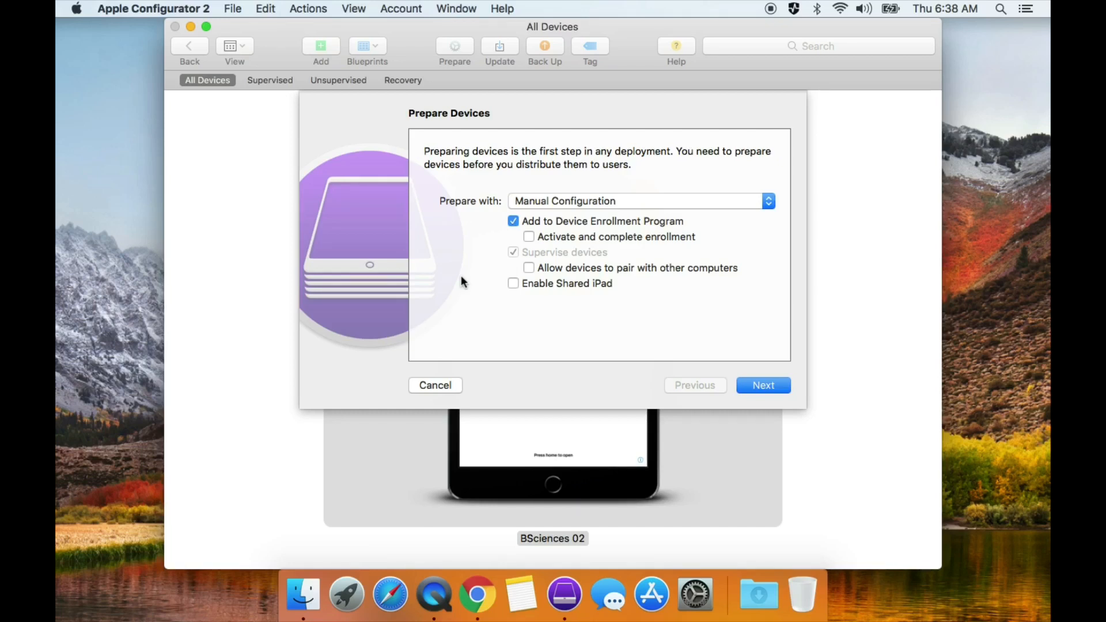
{"action": "mouse_move", "coordinate": [442, 207]}
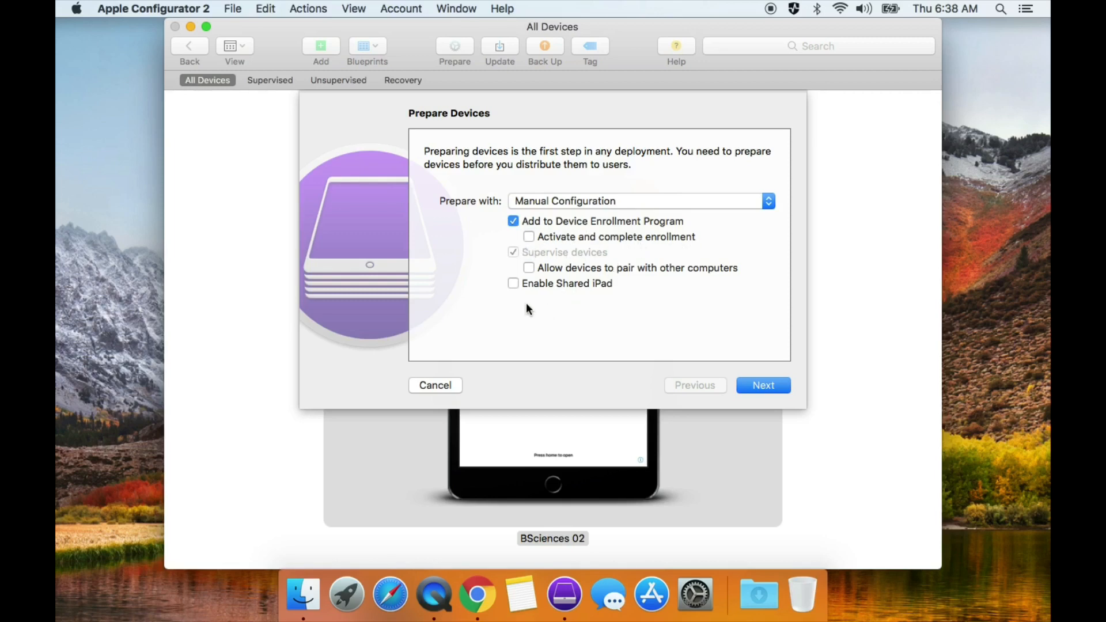
{"action": "mouse_move", "coordinate": [763, 385]}
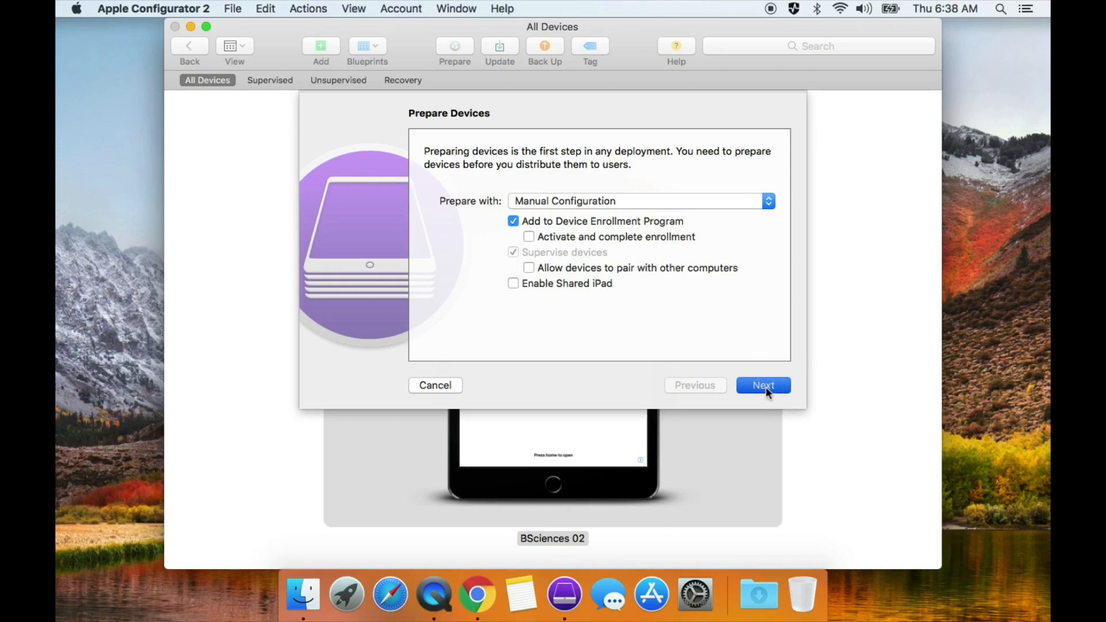
{"action": "left_click", "coordinate": [763, 385]}
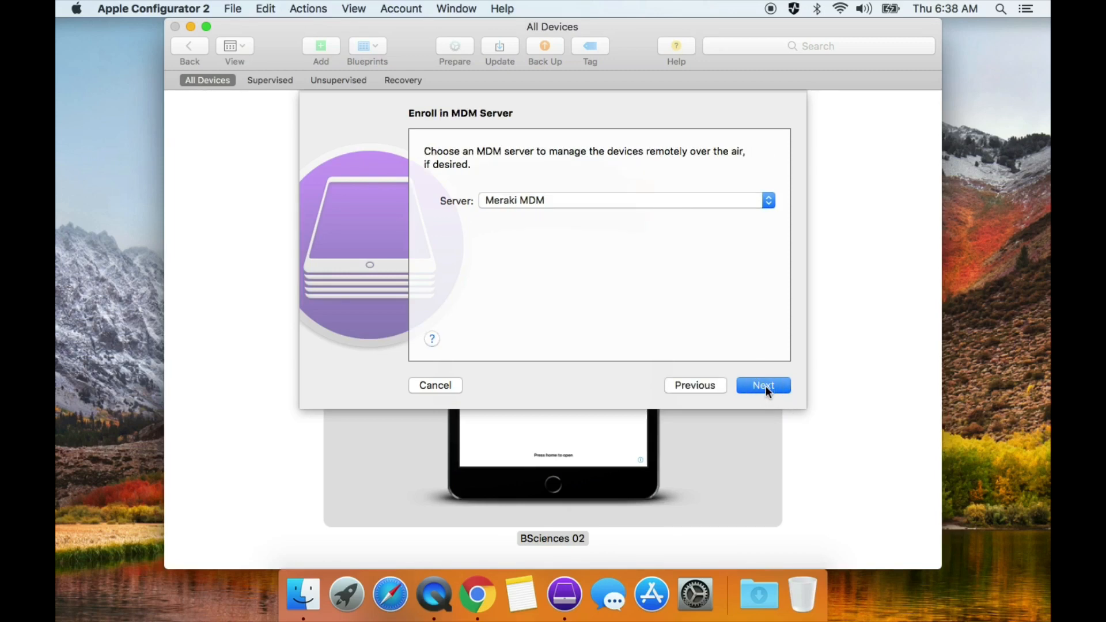
Accept Meraki MDM, Evangel University supervision and 'Don't show any of these steps', reaching network profile choice
{"action": "left_click", "coordinate": [763, 385]}
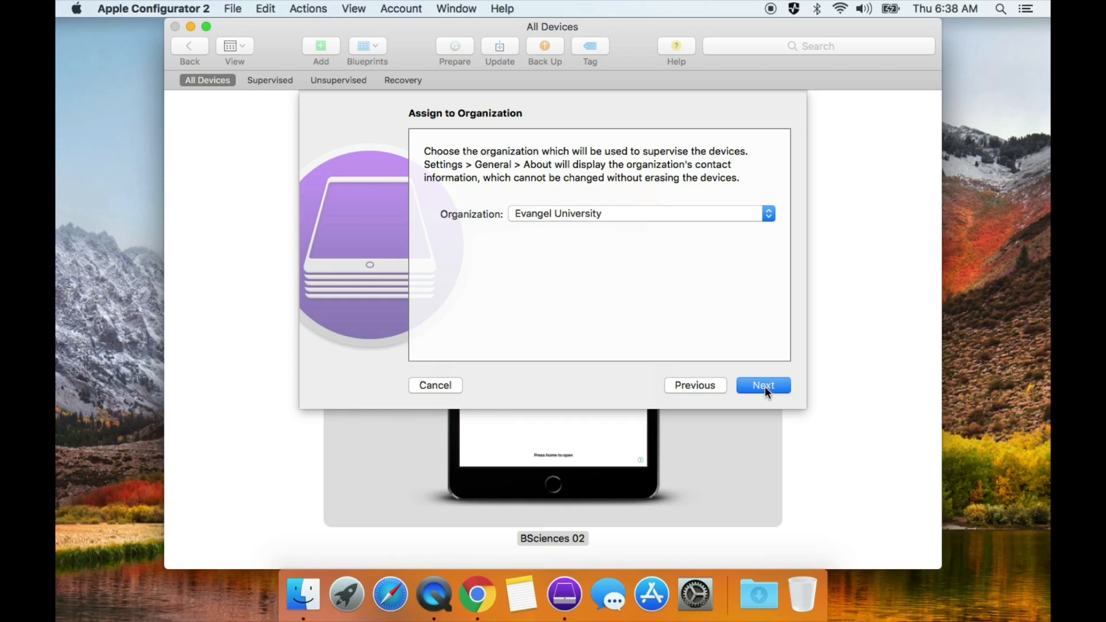
{"action": "left_click", "coordinate": [763, 385]}
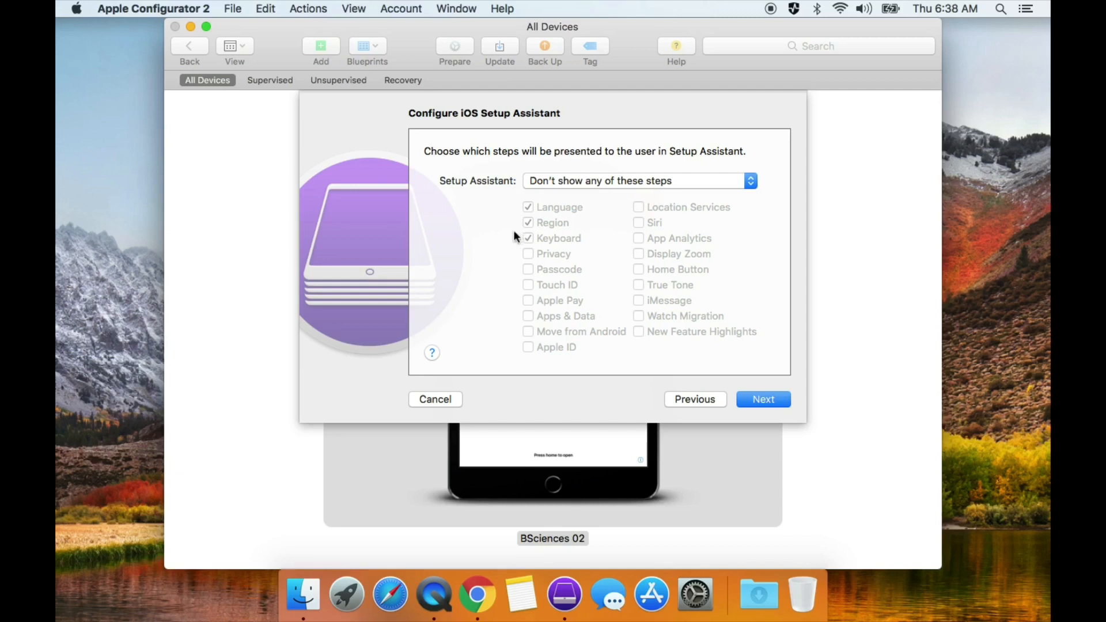
{"action": "mouse_move", "coordinate": [488, 237]}
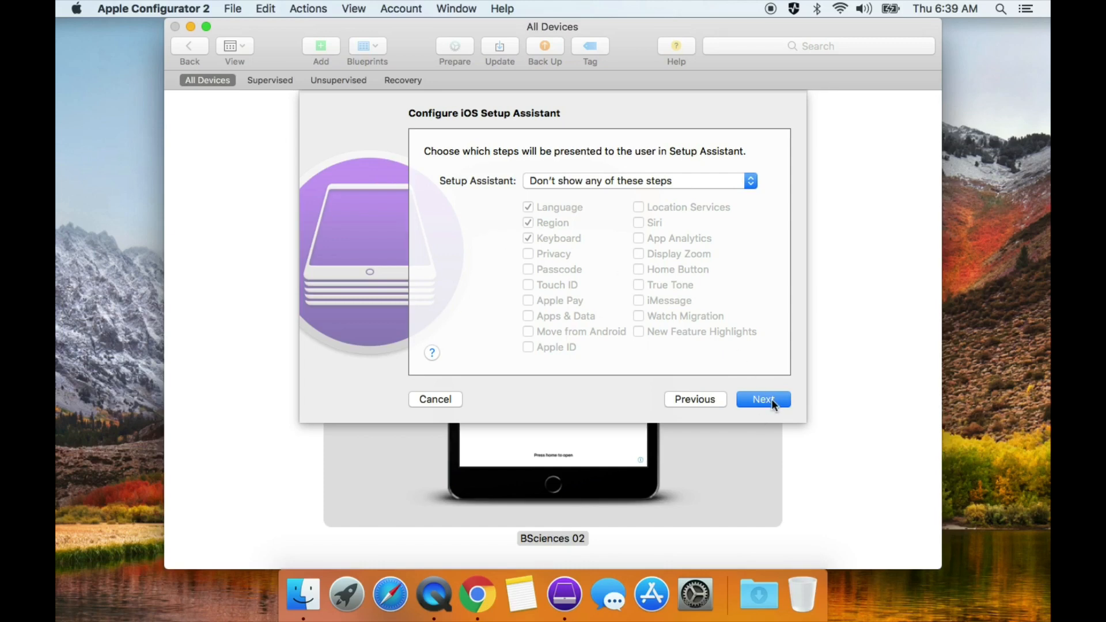
{"action": "left_click", "coordinate": [763, 400]}
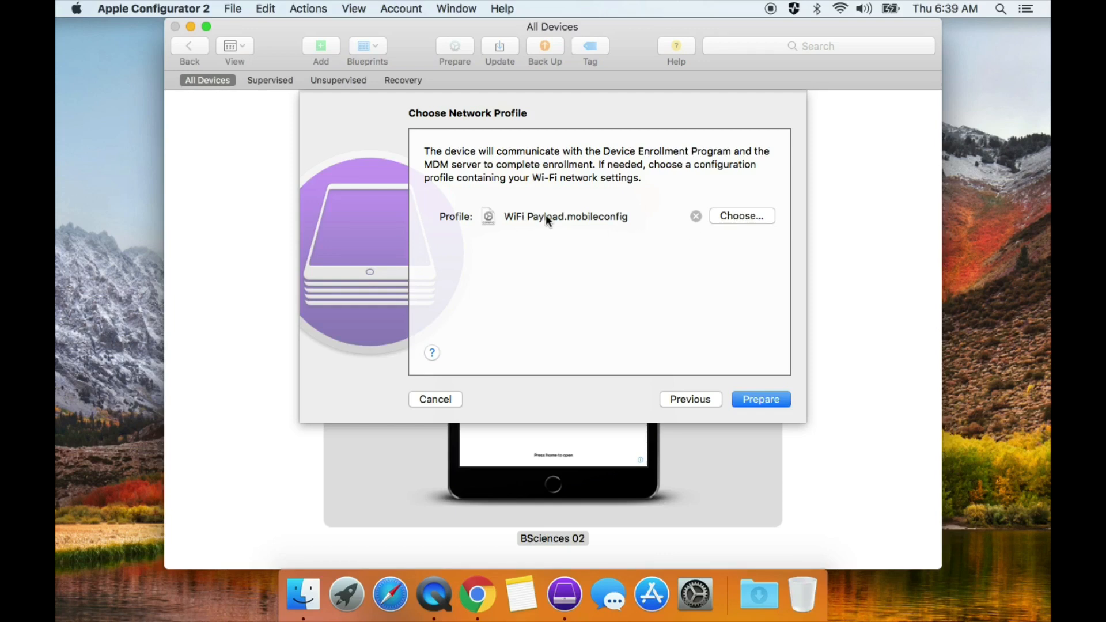
{"action": "mouse_move", "coordinate": [546, 228]}
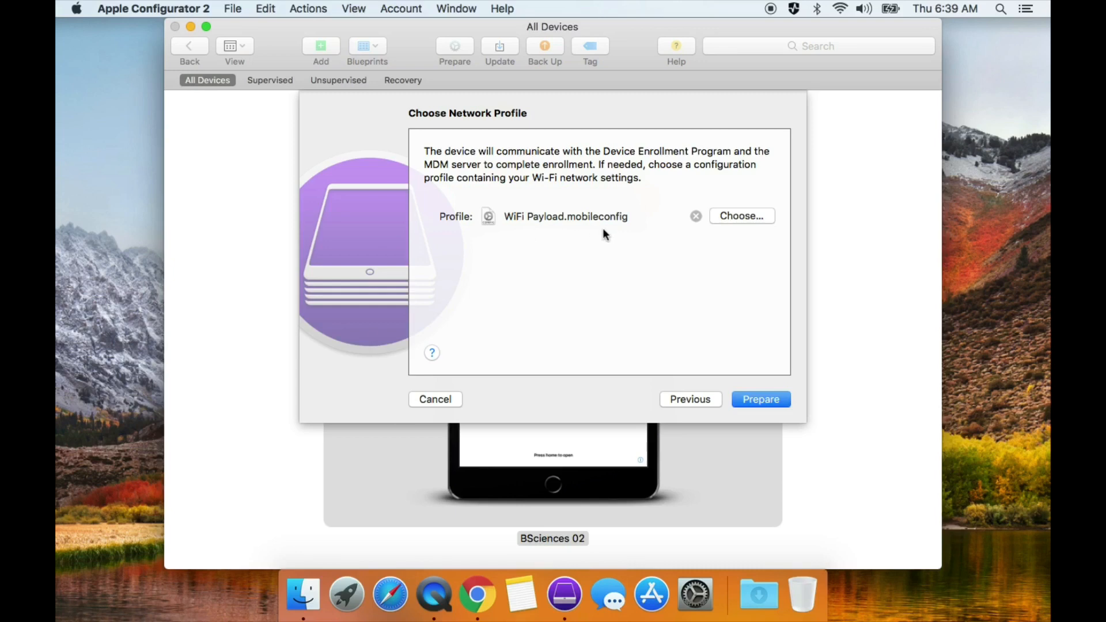
{"action": "mouse_move", "coordinate": [363, 350]}
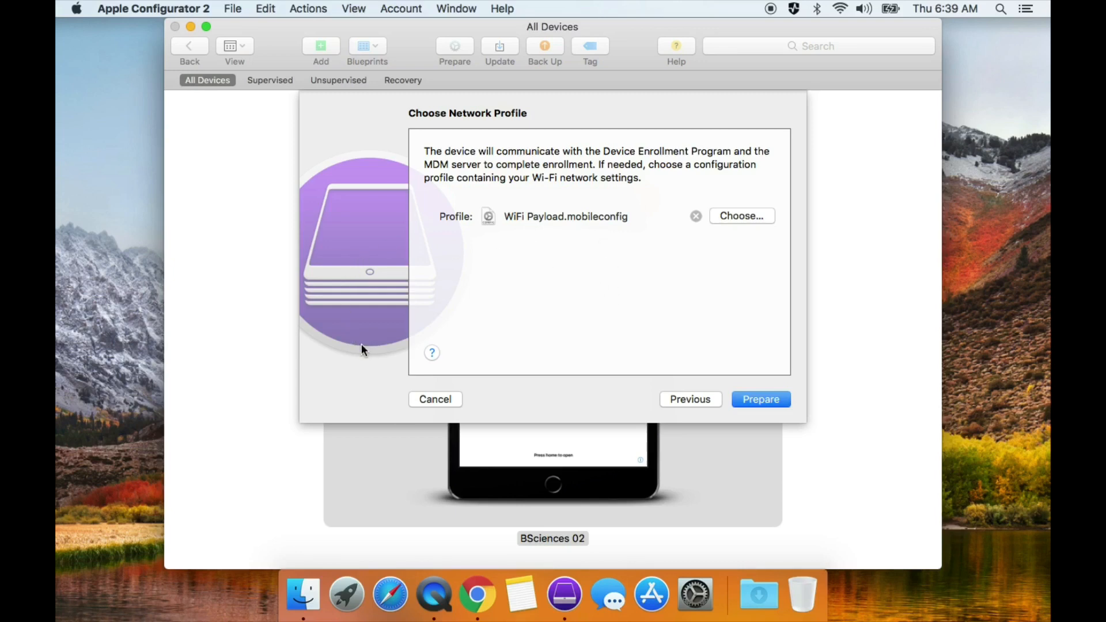
{"action": "mouse_move", "coordinate": [667, 434]}
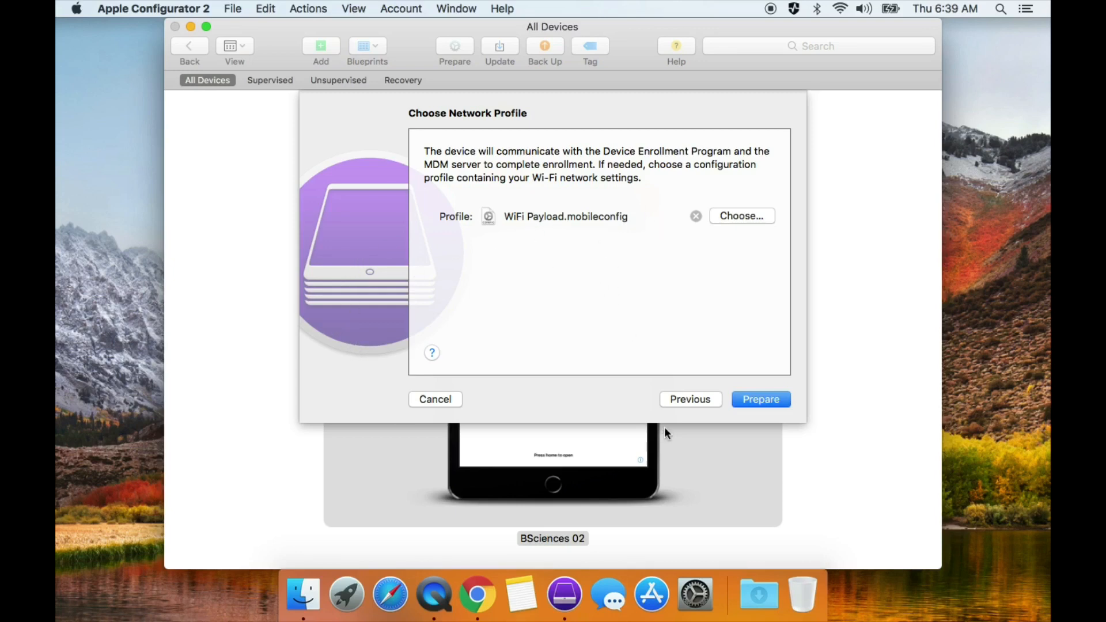
{"action": "mouse_move", "coordinate": [571, 305]}
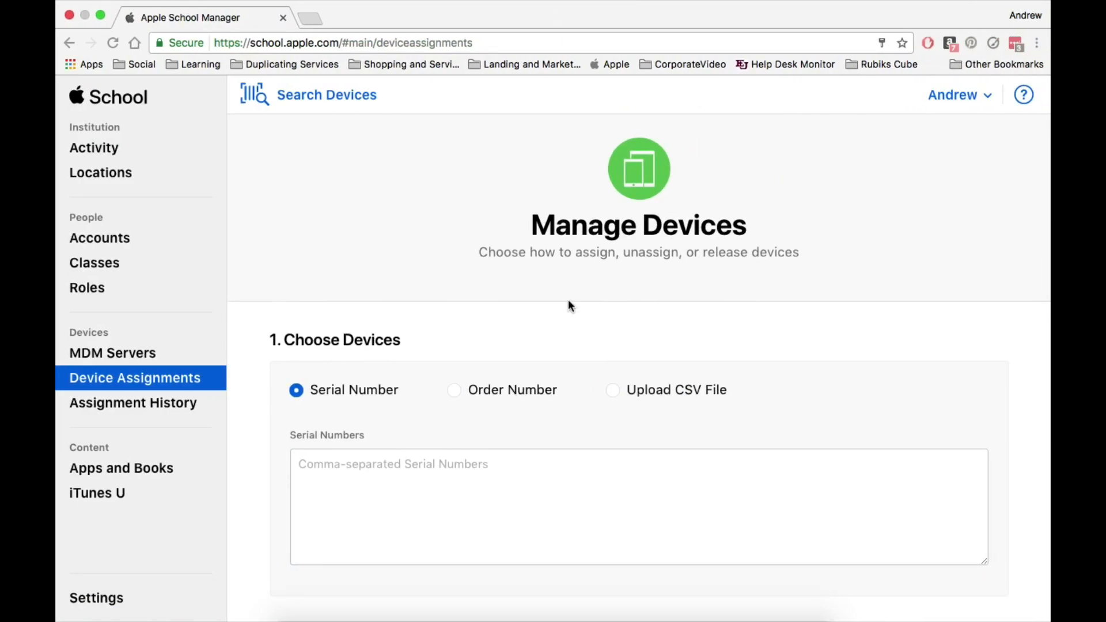
{"action": "left_click", "coordinate": [637, 507]}
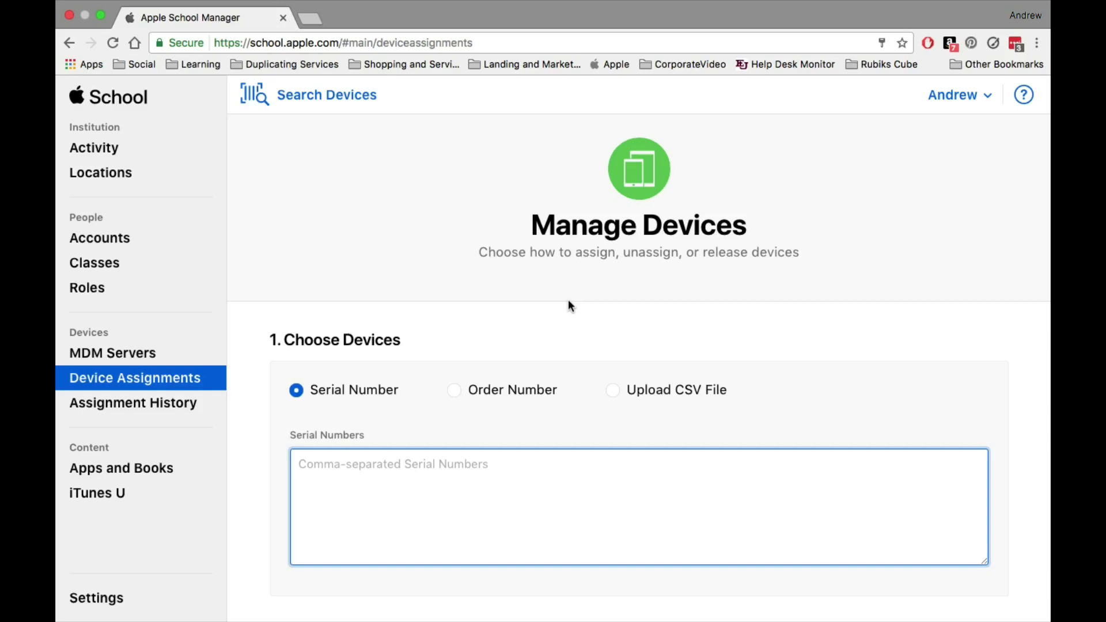
{"action": "mouse_move", "coordinate": [316, 149]}
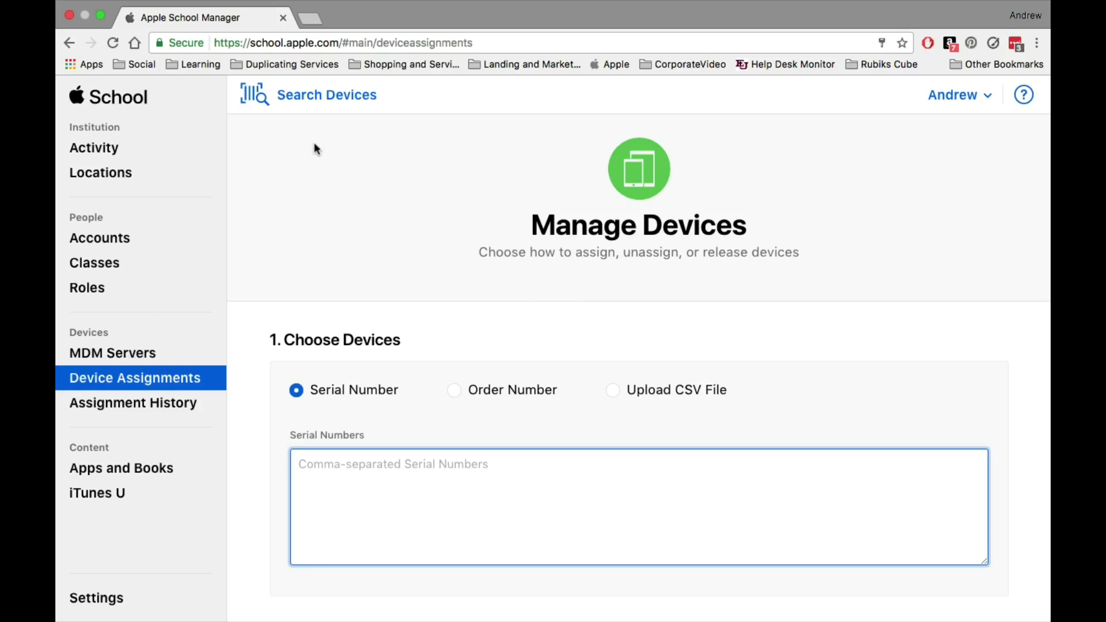
{"action": "mouse_move", "coordinate": [80, 418]}
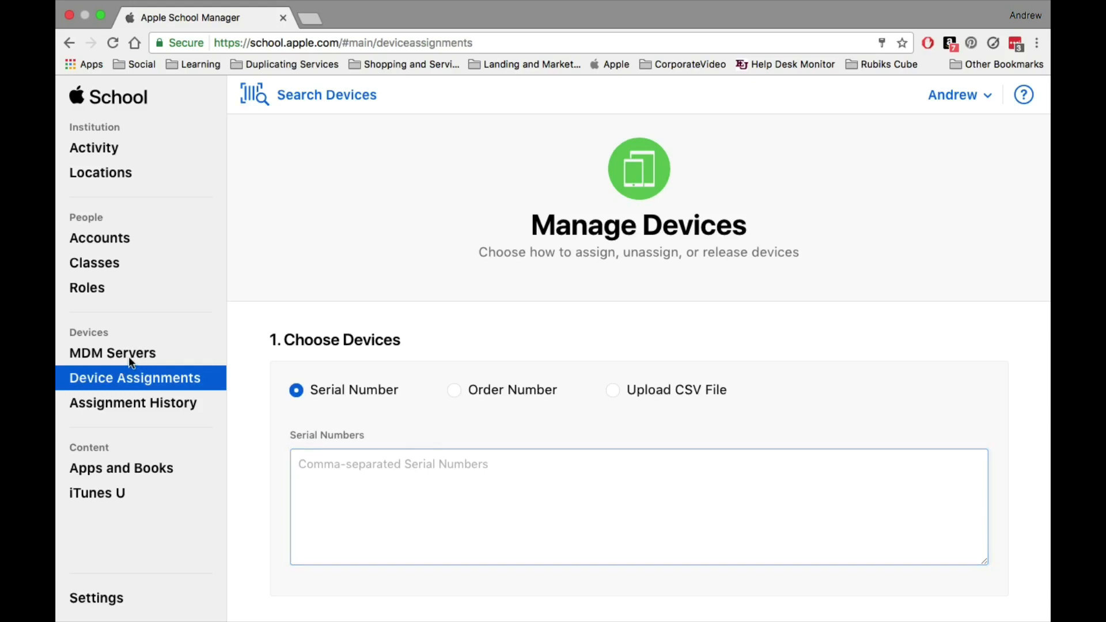
{"action": "left_click", "coordinate": [112, 352]}
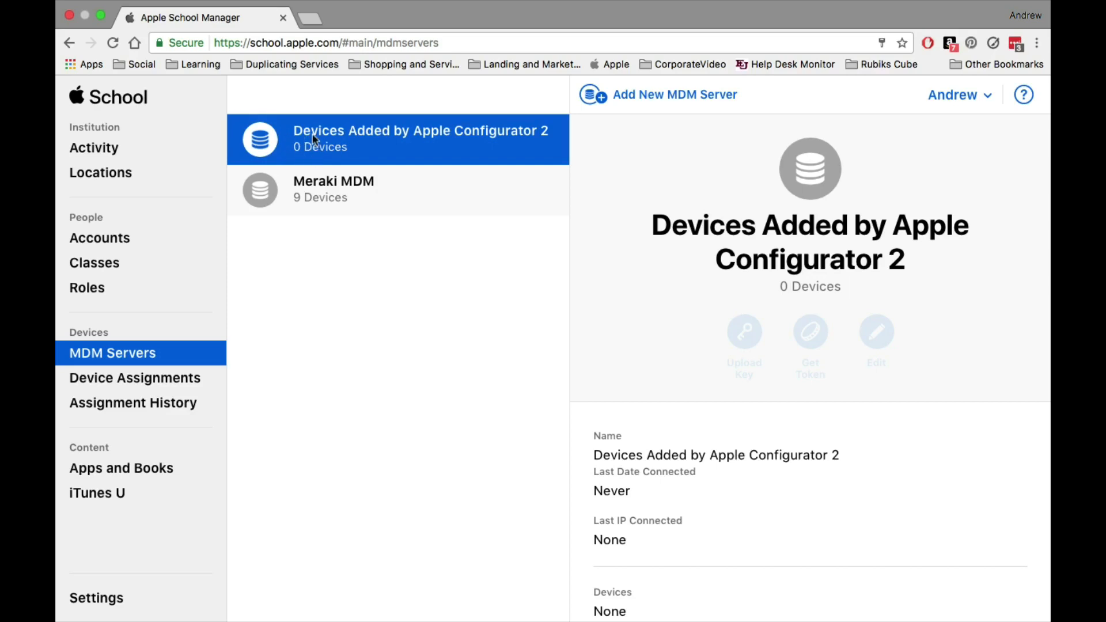
{"action": "mouse_move", "coordinate": [440, 150]}
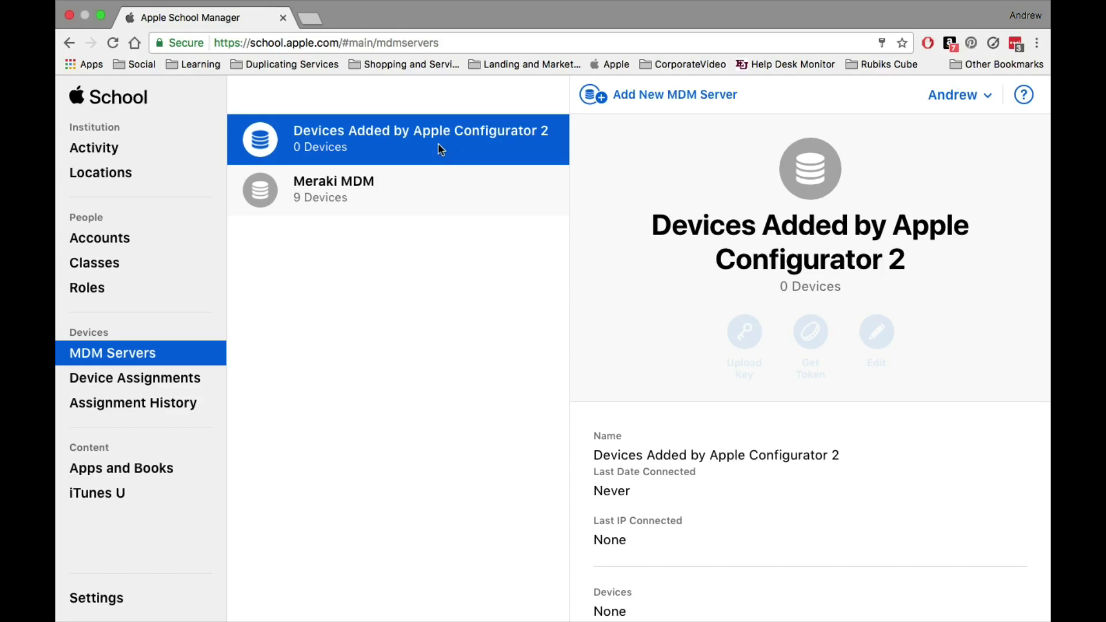
{"action": "mouse_move", "coordinate": [482, 141]}
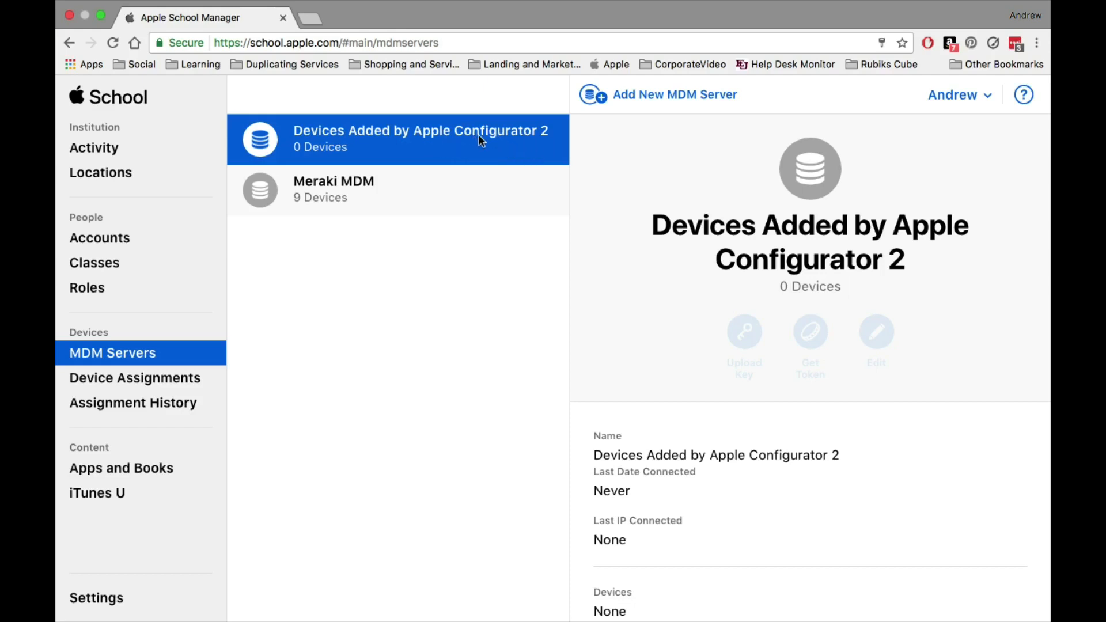
{"action": "mouse_move", "coordinate": [717, 392]}
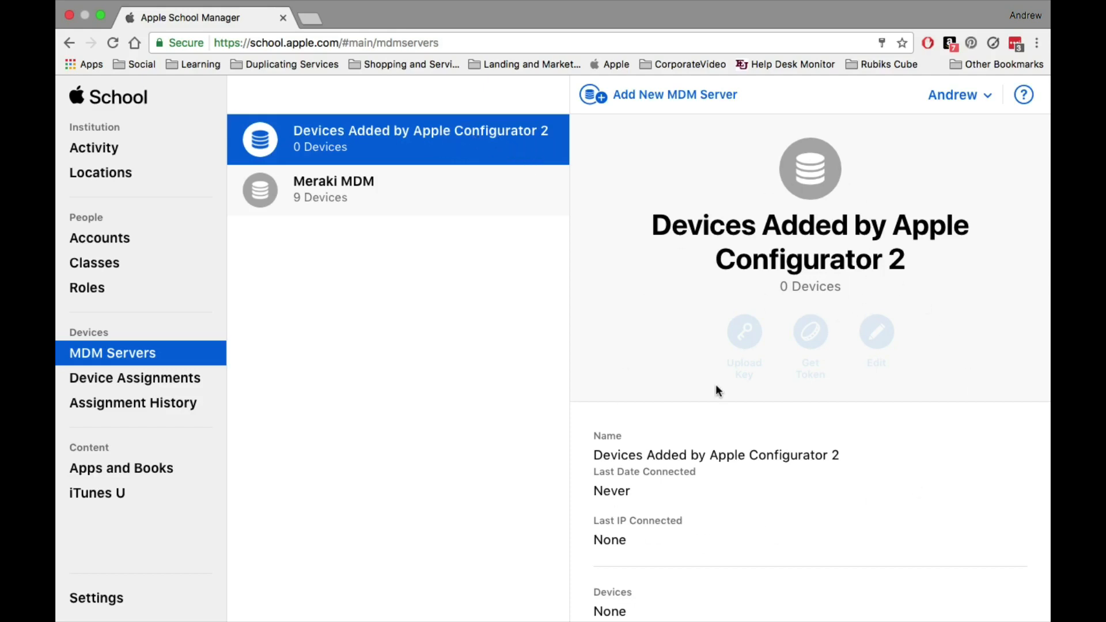
{"action": "mouse_move", "coordinate": [794, 297]}
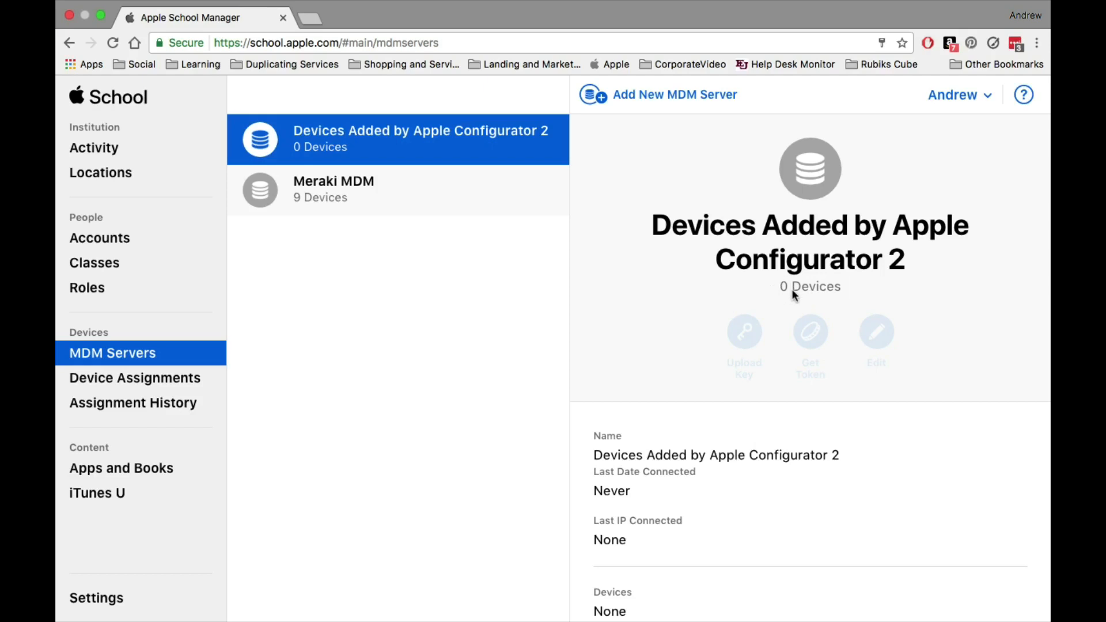
{"action": "mouse_move", "coordinate": [906, 518]}
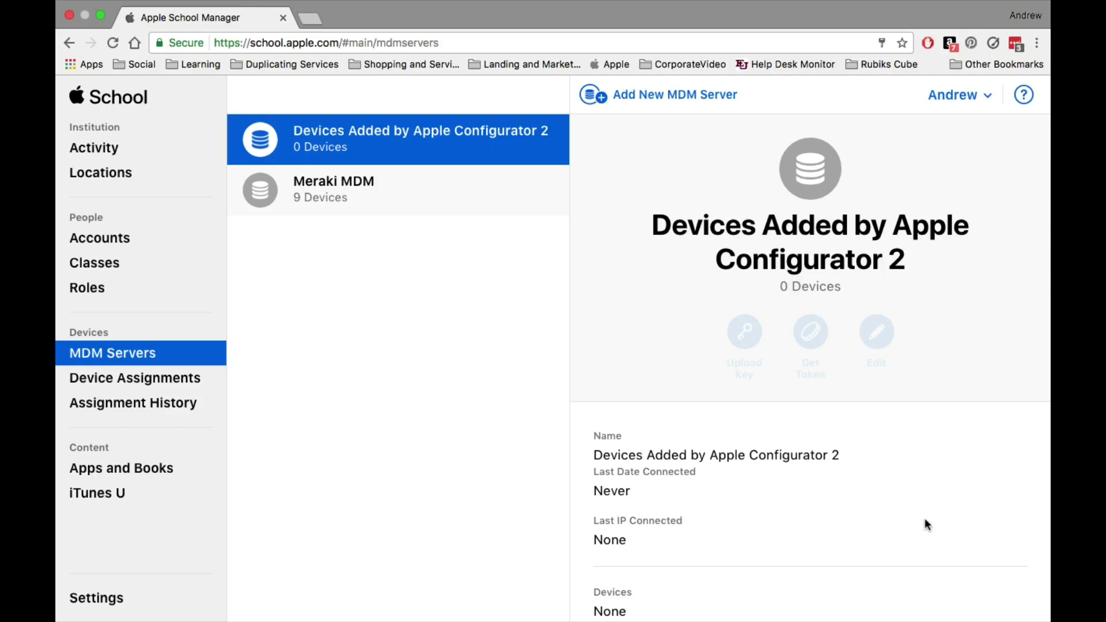
{"action": "mouse_move", "coordinate": [908, 492]}
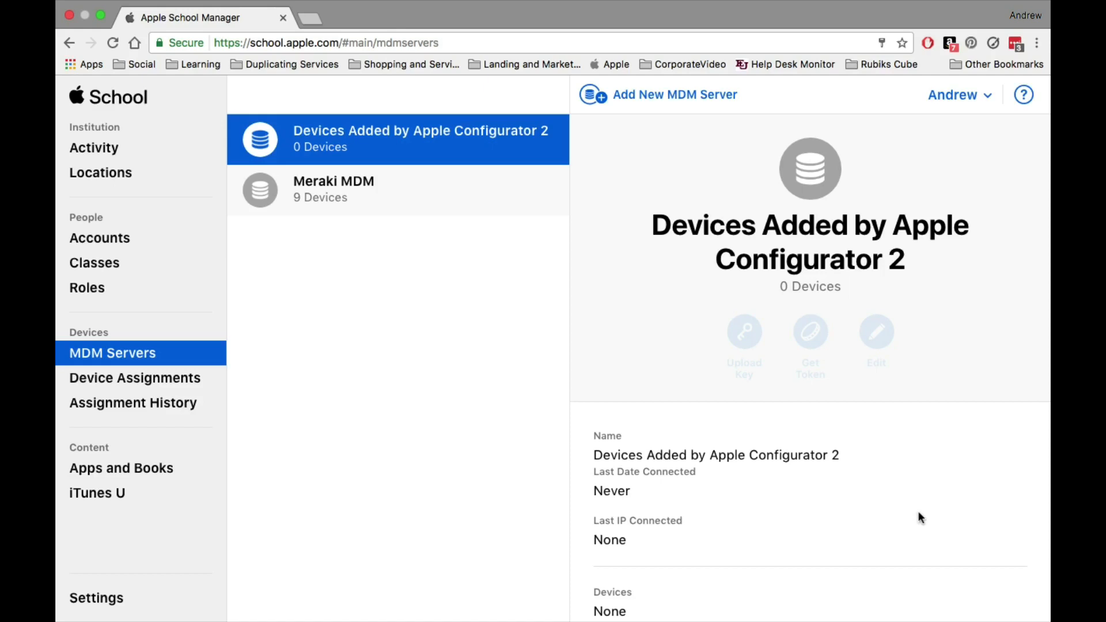
{"action": "mouse_move", "coordinate": [190, 370]}
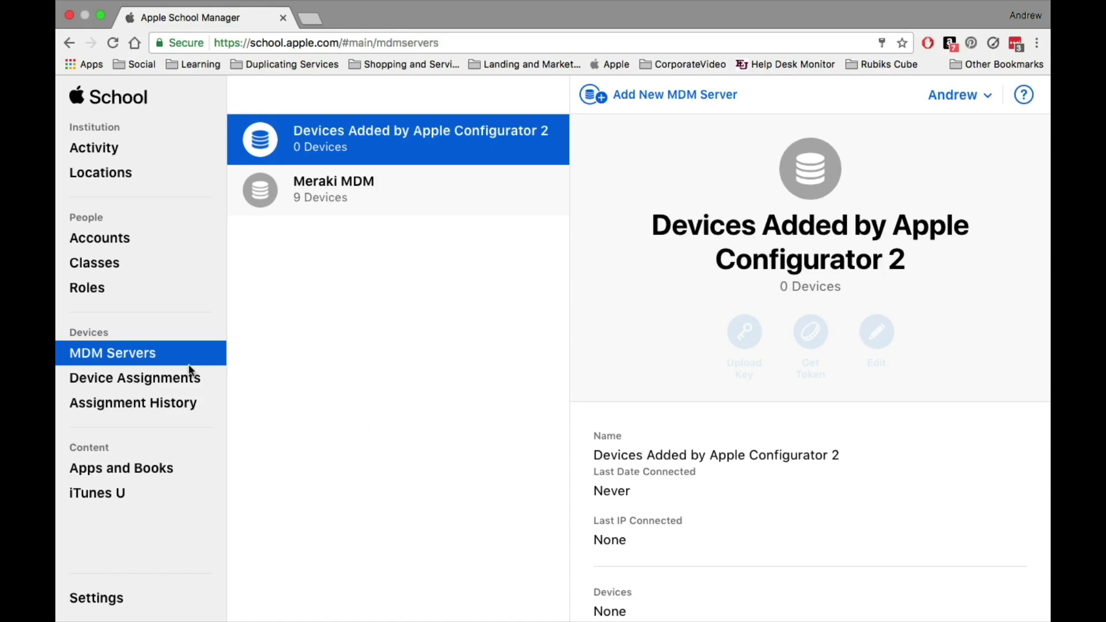
{"action": "mouse_move", "coordinate": [140, 383]}
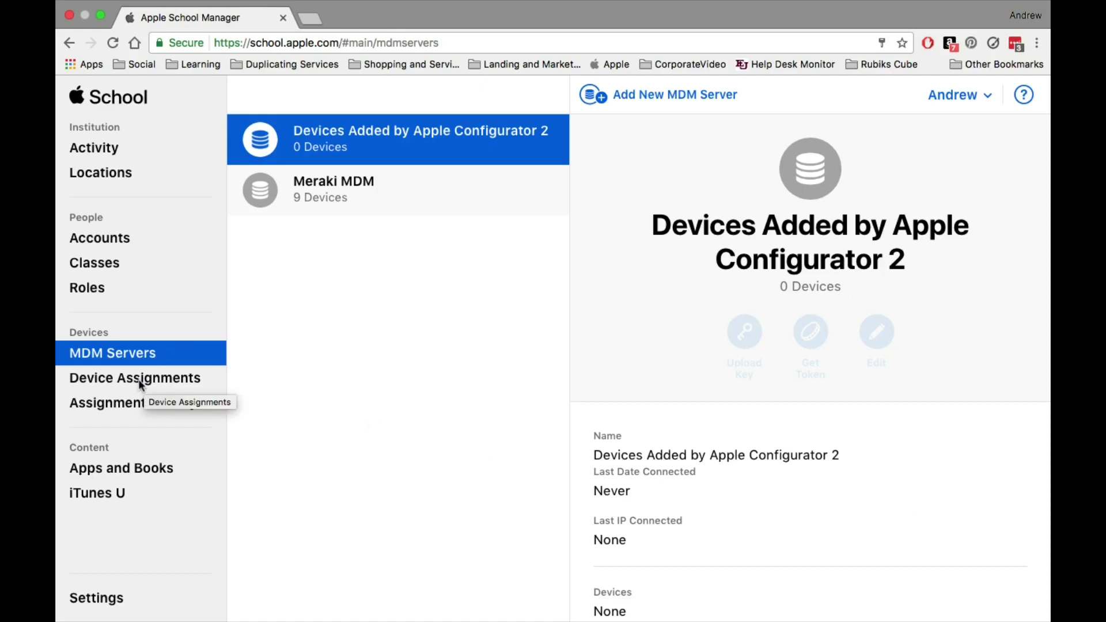
Return to Device Assignments after reviewing the Apple Configurator 2 MDM server entry
{"action": "left_click", "coordinate": [135, 378]}
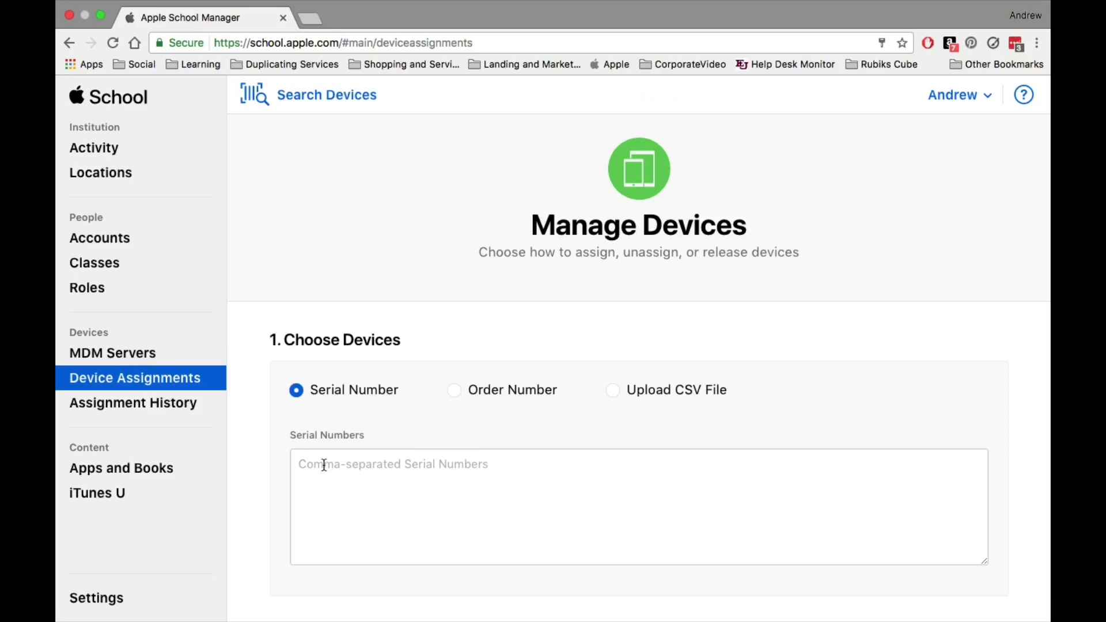
{"action": "left_click", "coordinate": [639, 507]}
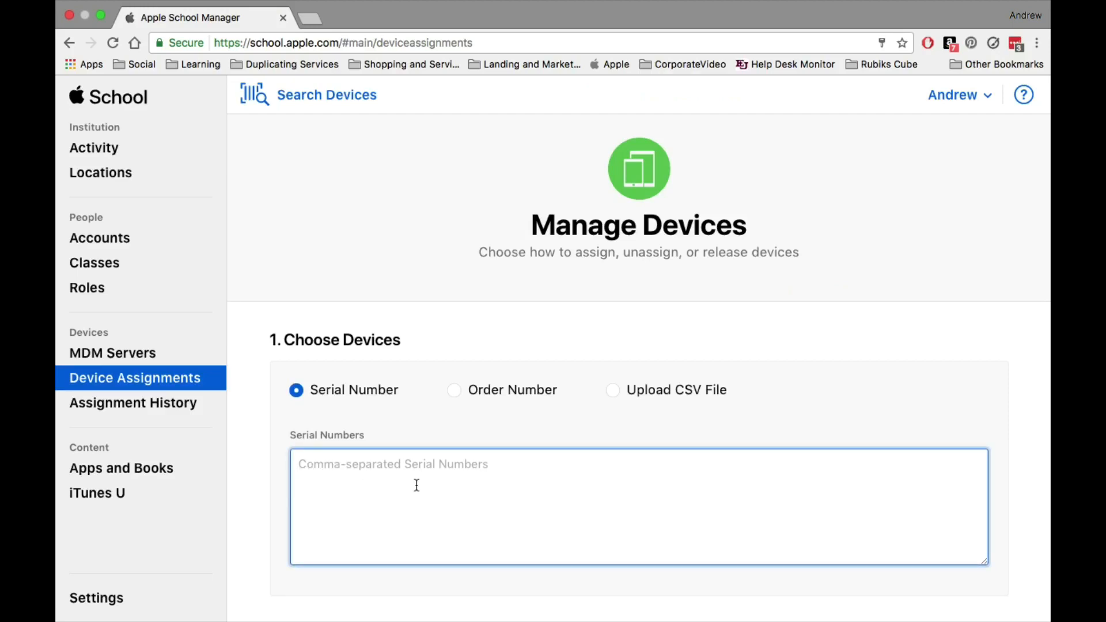
{"action": "scroll", "scroll_direction": "down", "scroll_amount": 3}
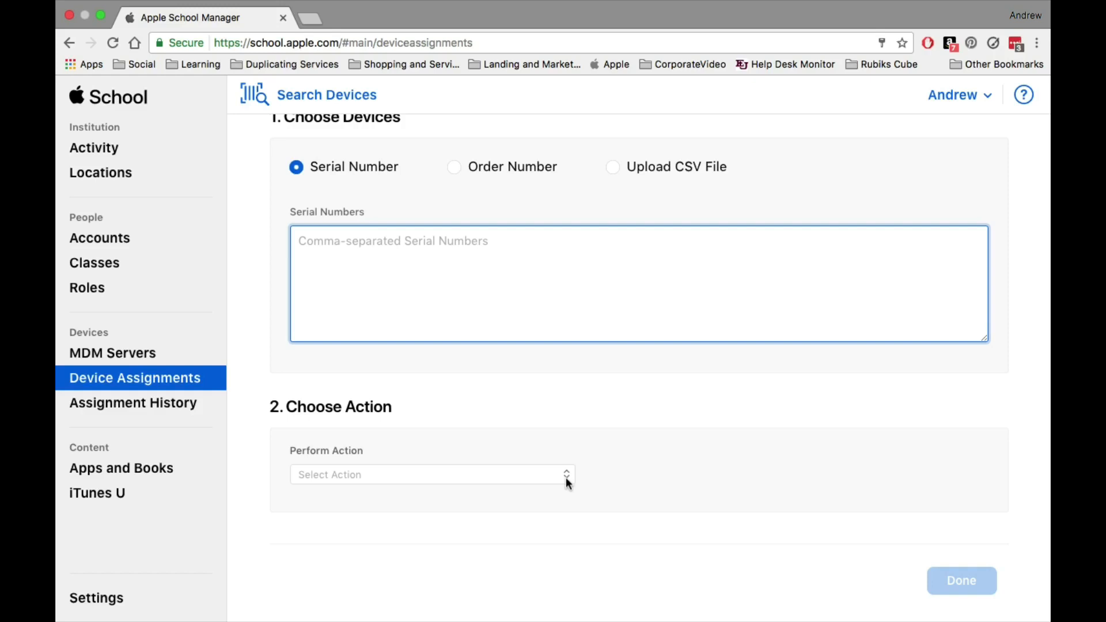
{"action": "mouse_move", "coordinate": [875, 498]}
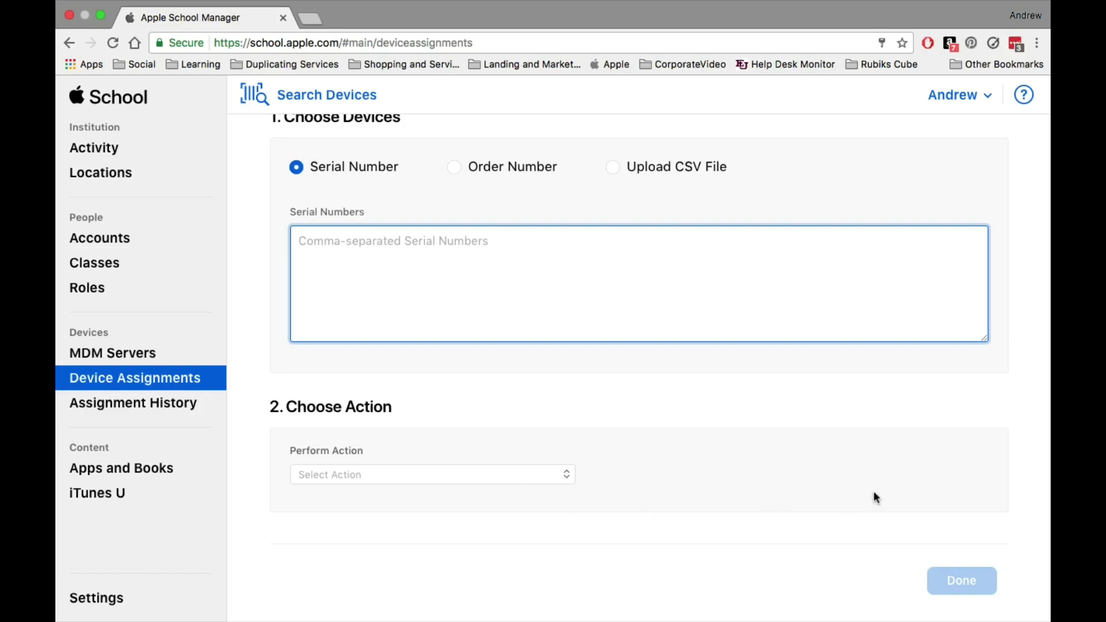
{"action": "mouse_move", "coordinate": [760, 459]}
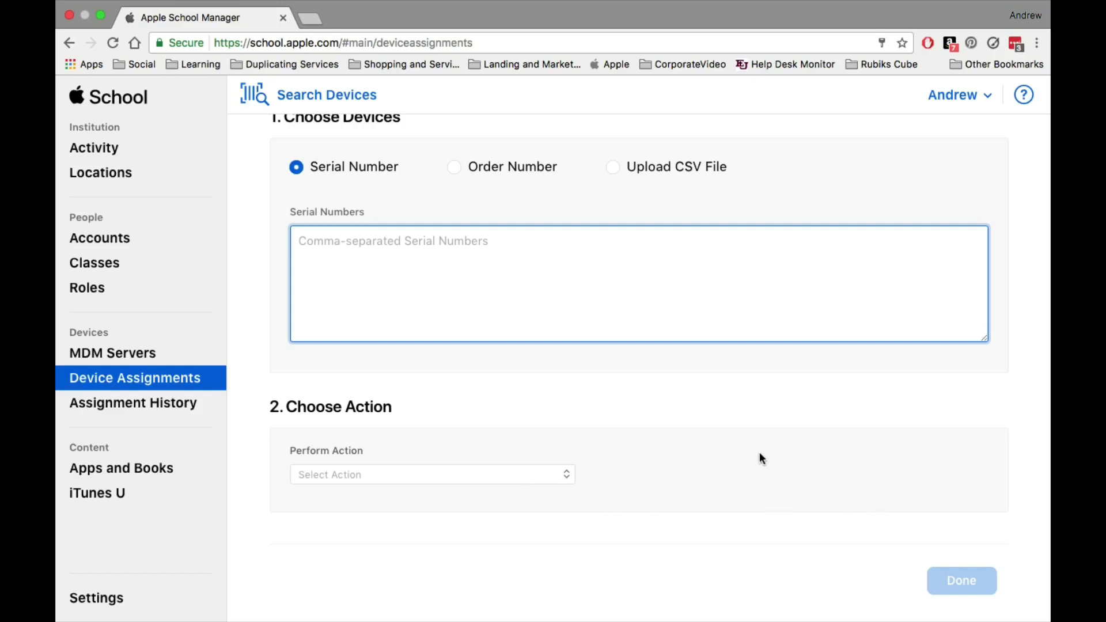
{"action": "mouse_move", "coordinate": [691, 426]}
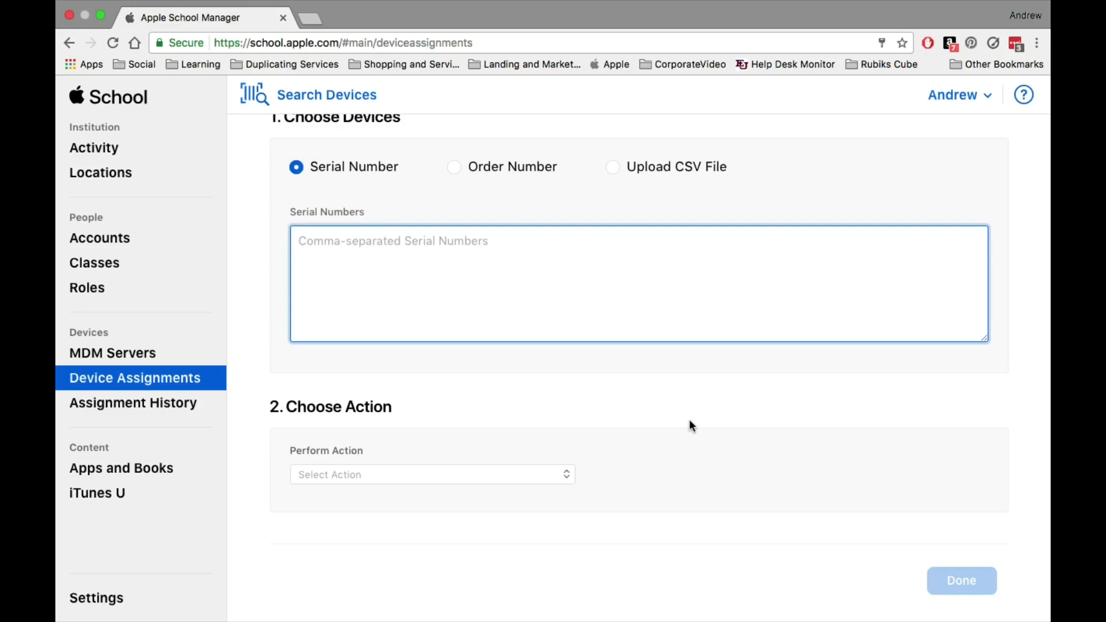